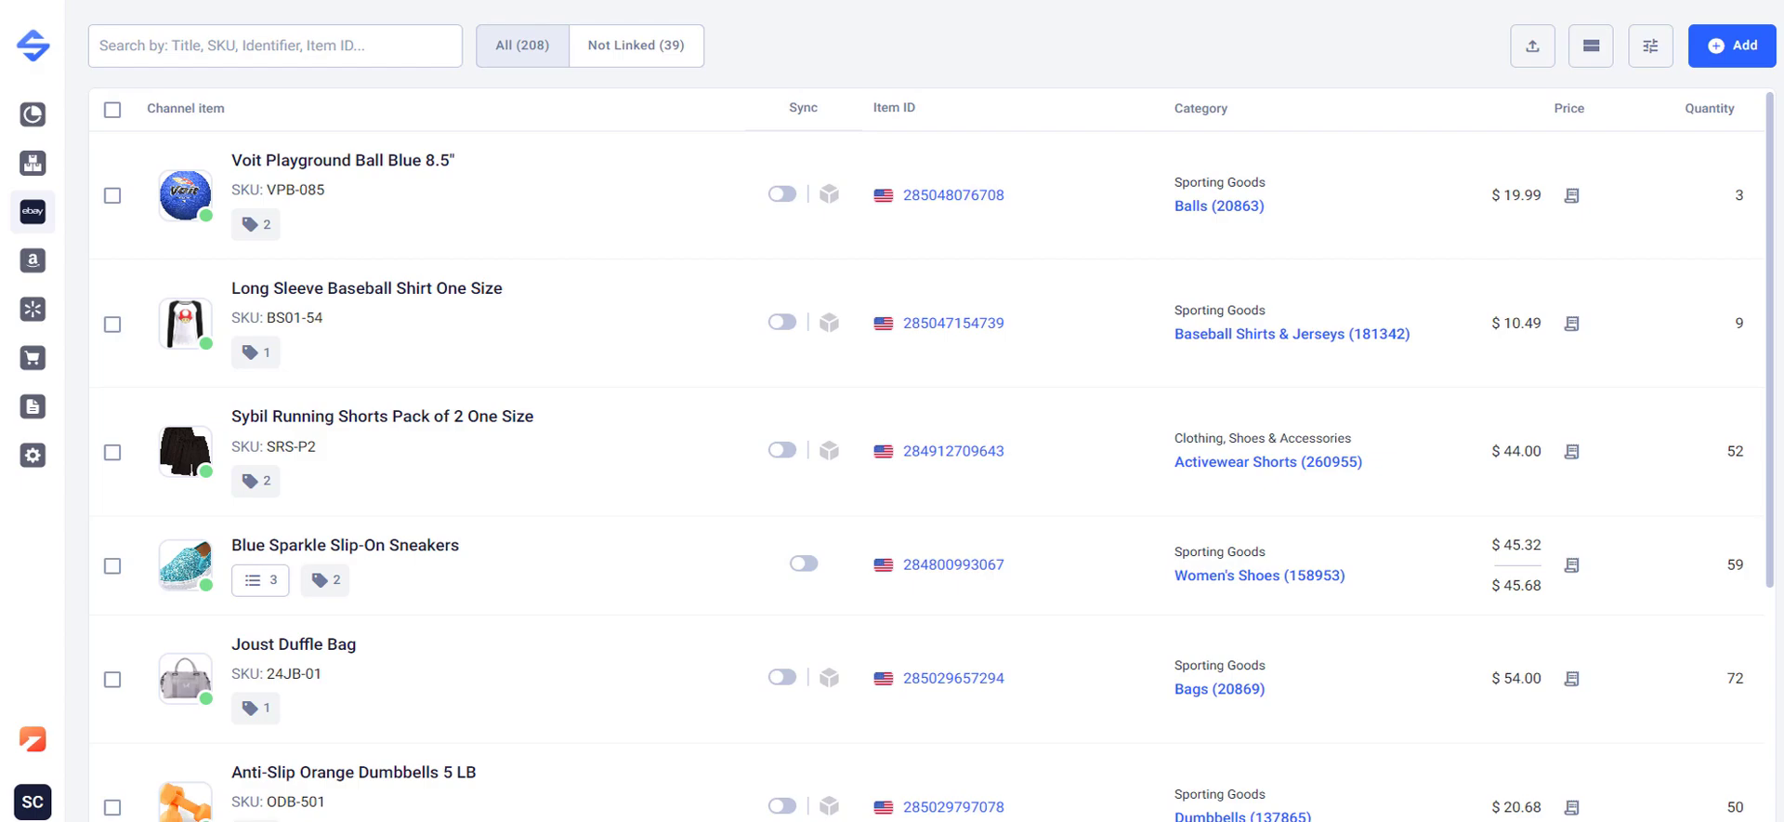
# View the Long Sleeve Baseball Shirt's link to SKU BS01-54 and start relinking it.
pyautogui.click(829, 322)
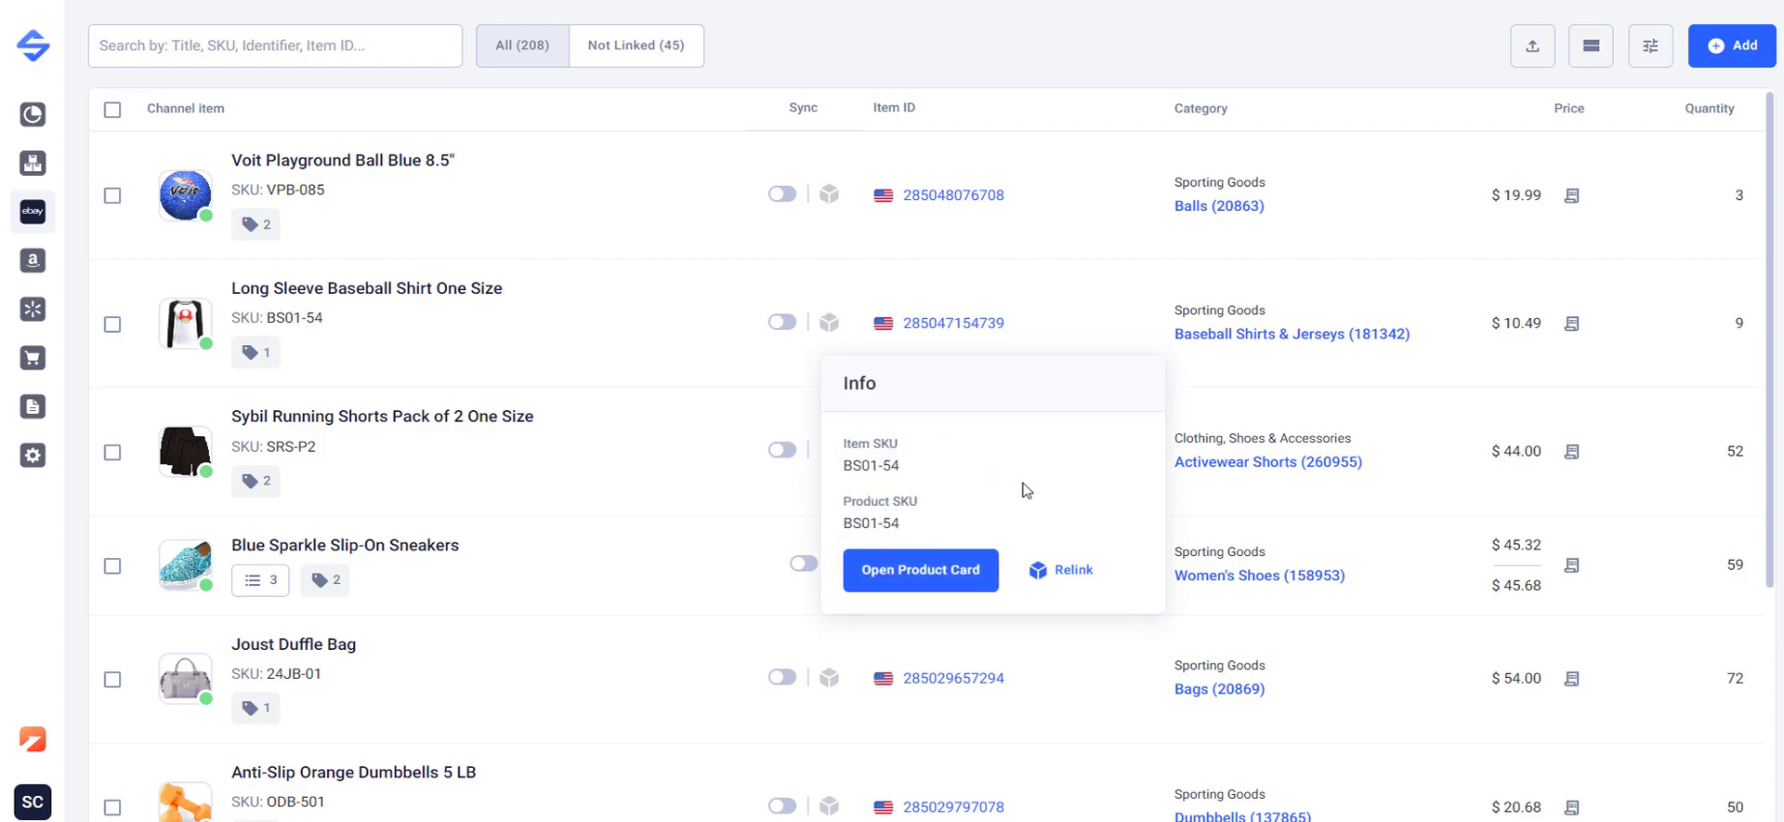
pyautogui.moveTo(1059, 569)
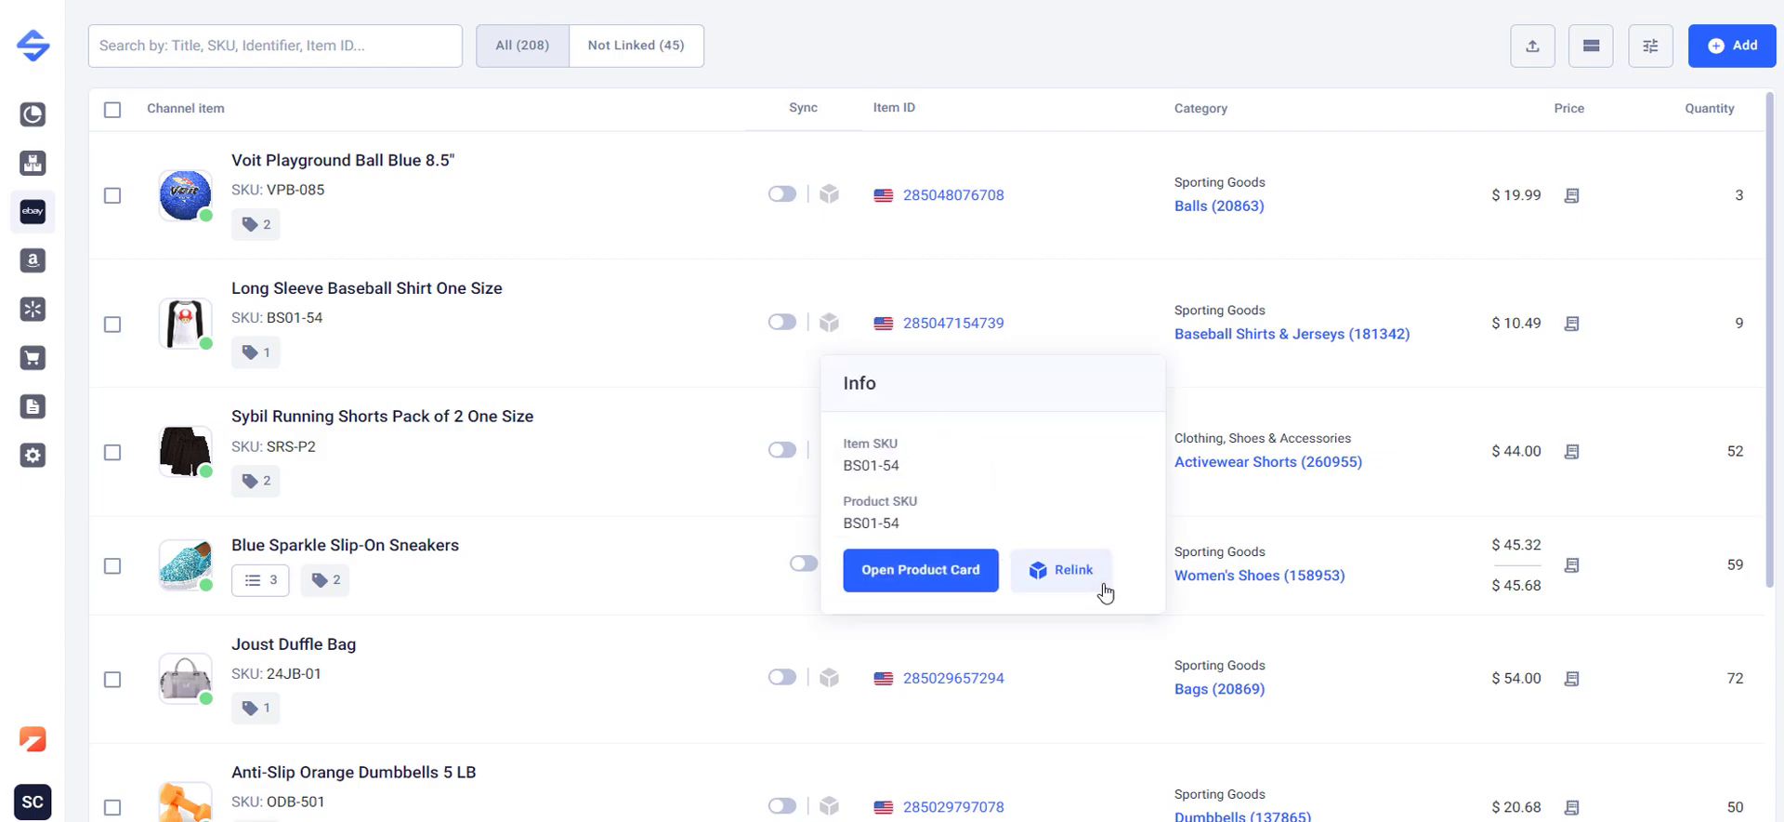
pyautogui.click(1071, 568)
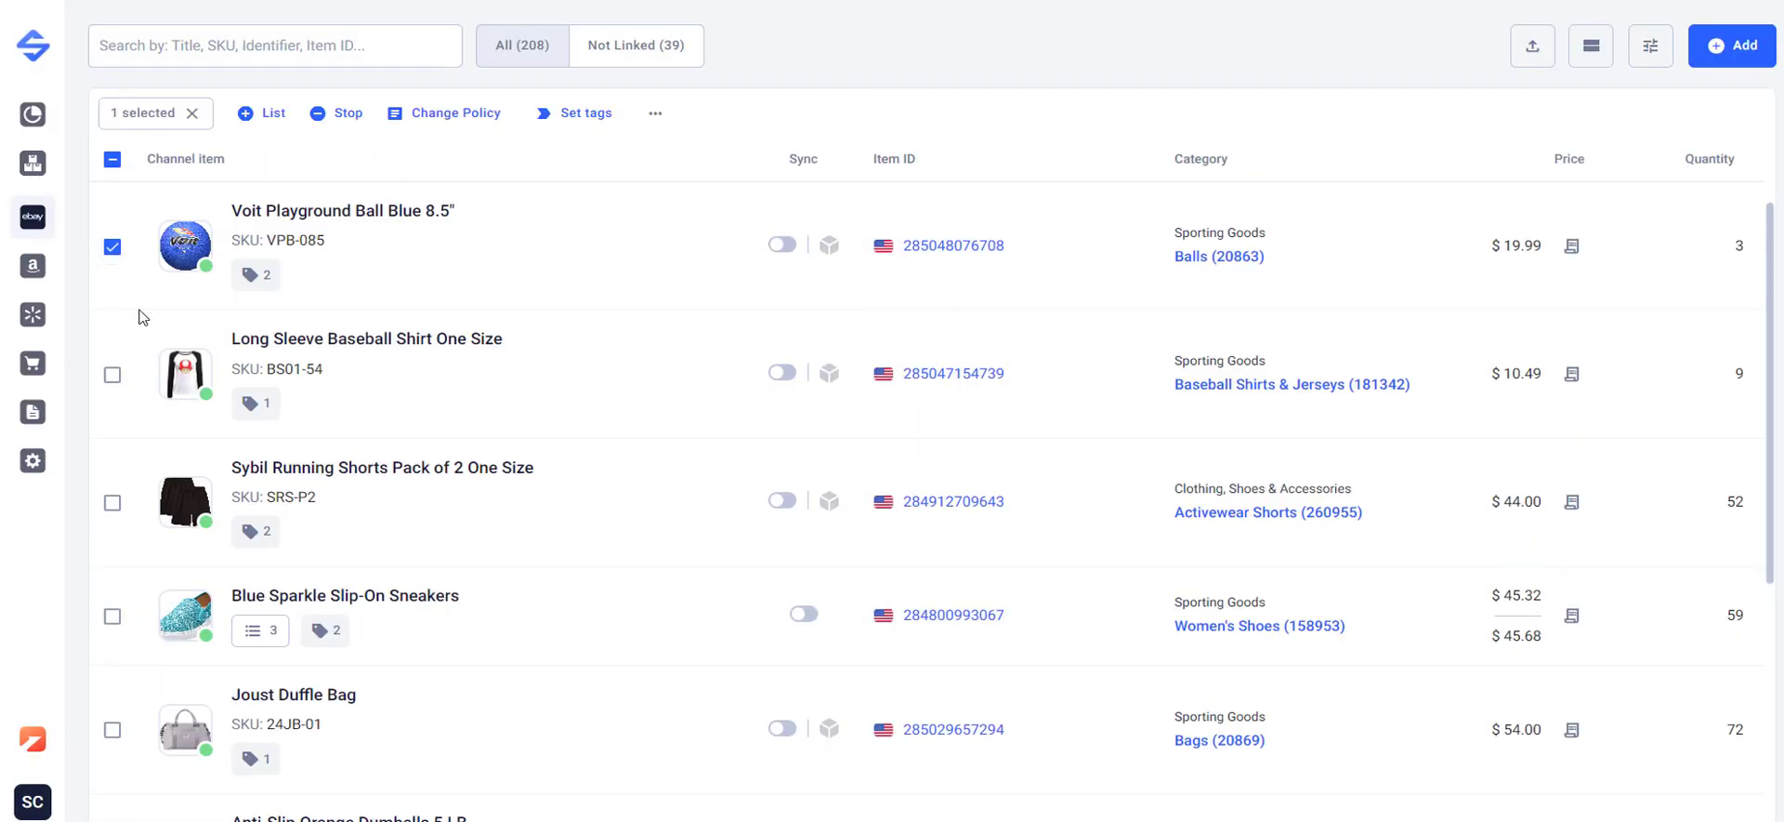
# Select the ball, baseball shirt and running shorts listings and enable sync for all three.
pyautogui.click(111, 374)
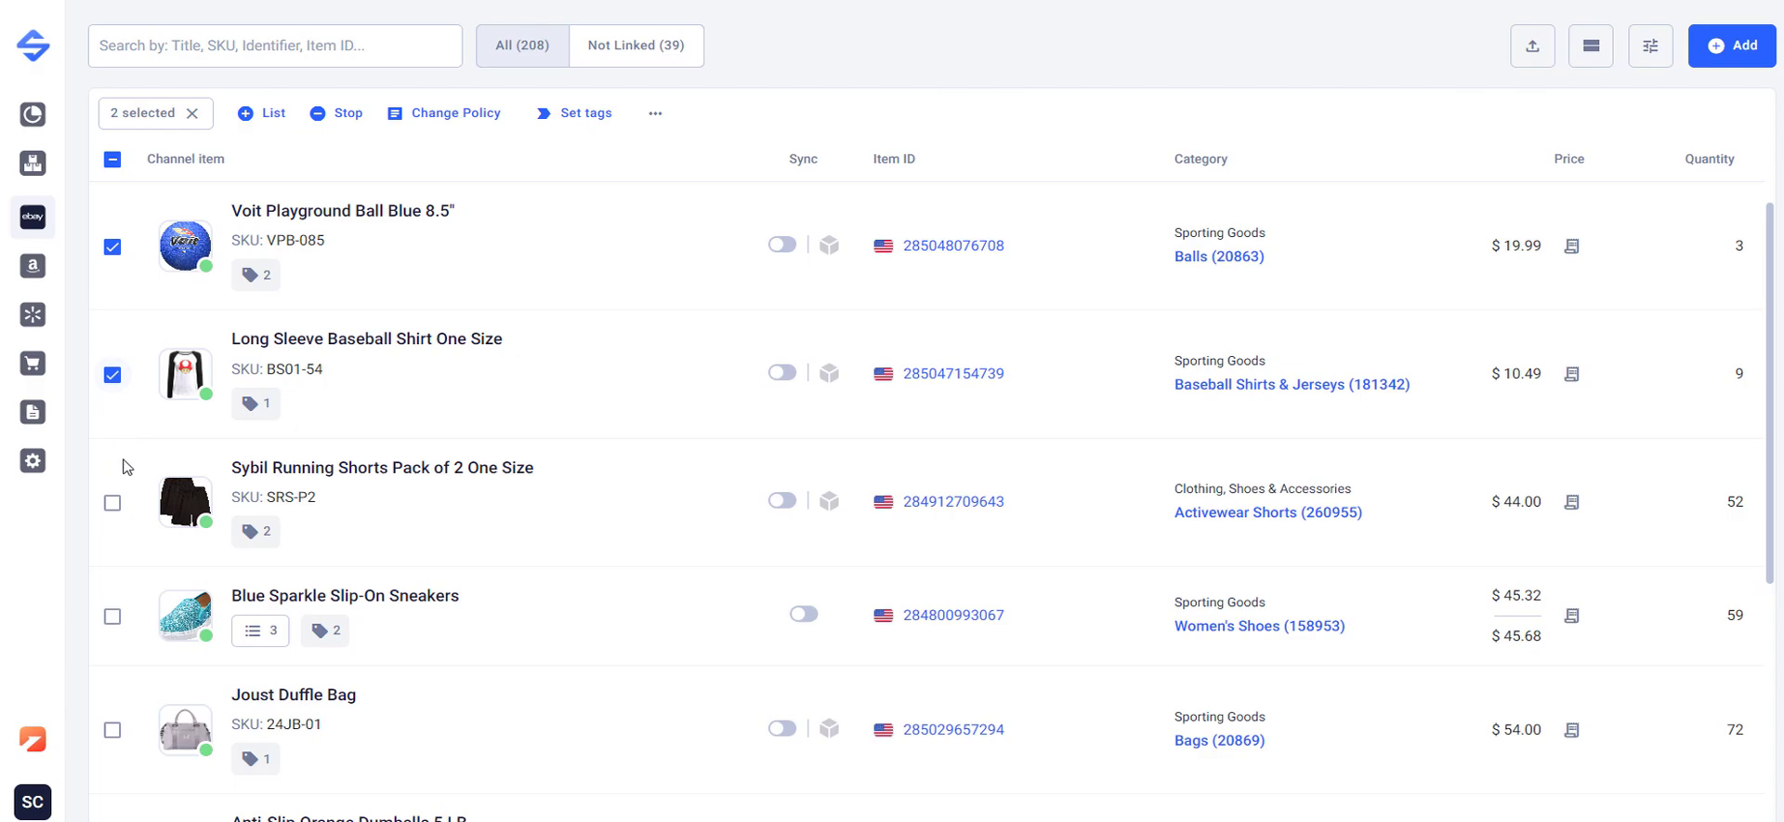
pyautogui.click(654, 114)
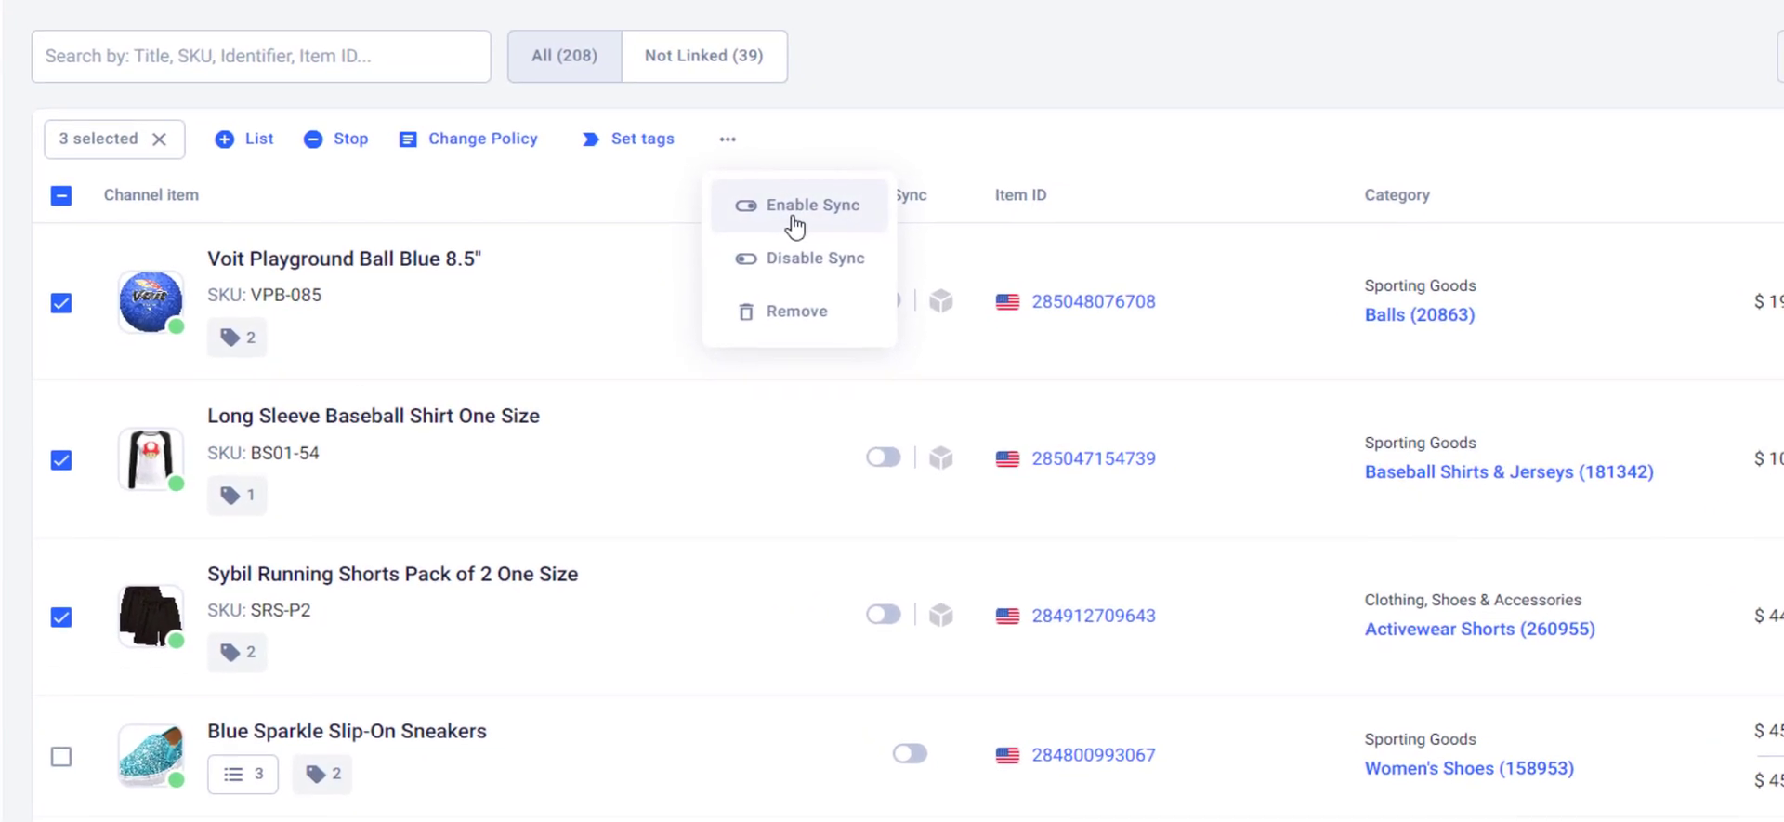
pyautogui.click(814, 205)
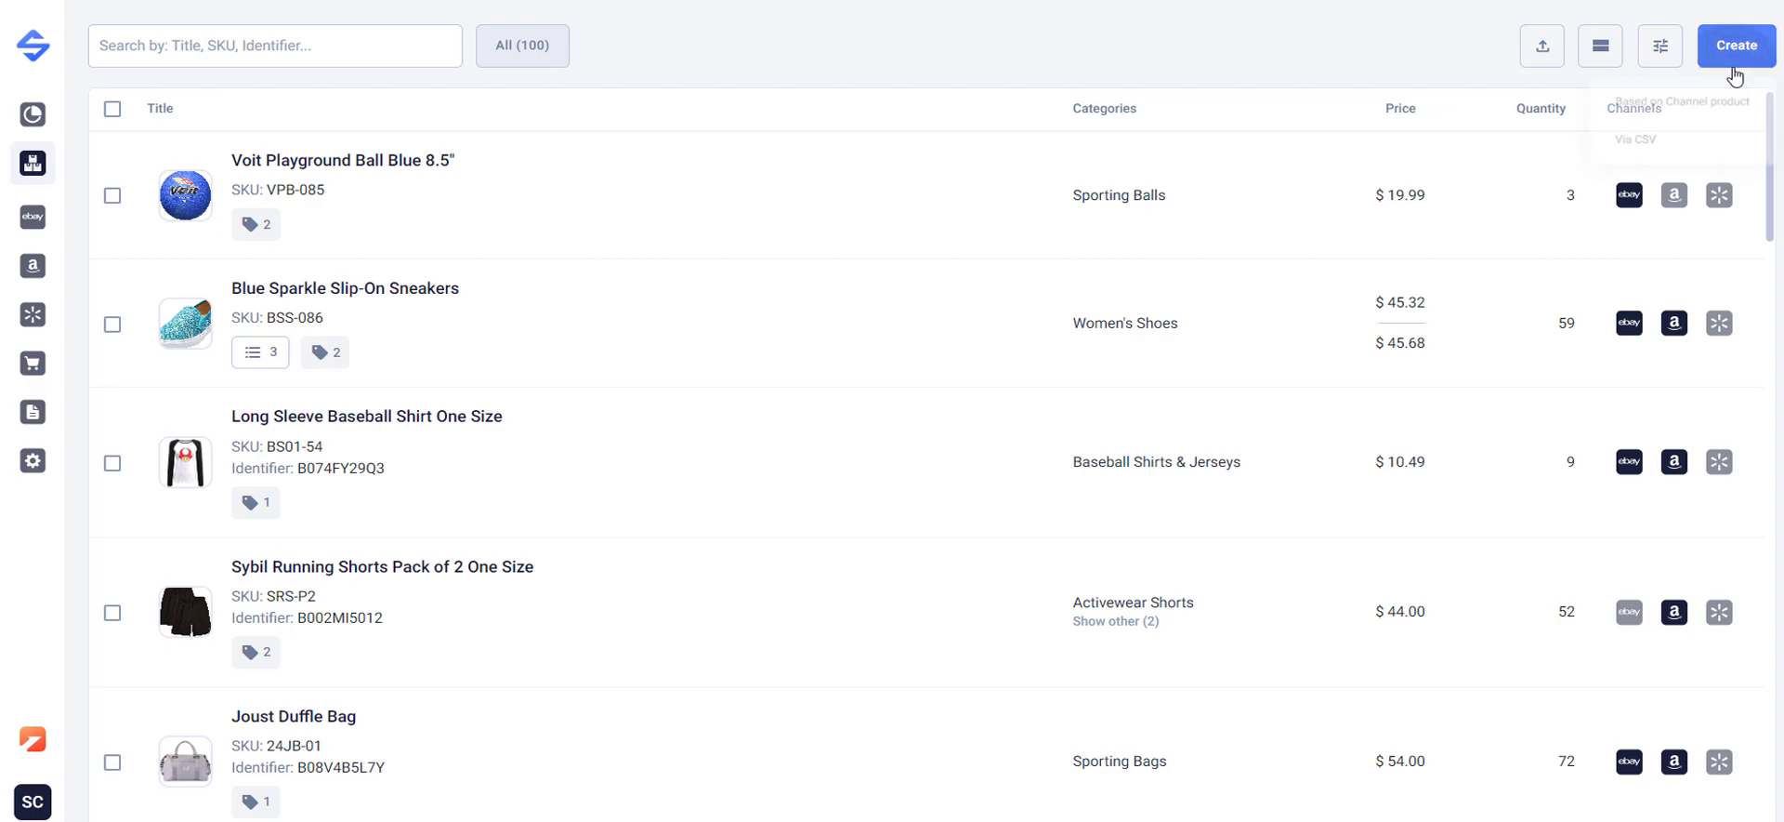
# Start creating a catalog product based on an existing channel product.
pyautogui.click(1734, 45)
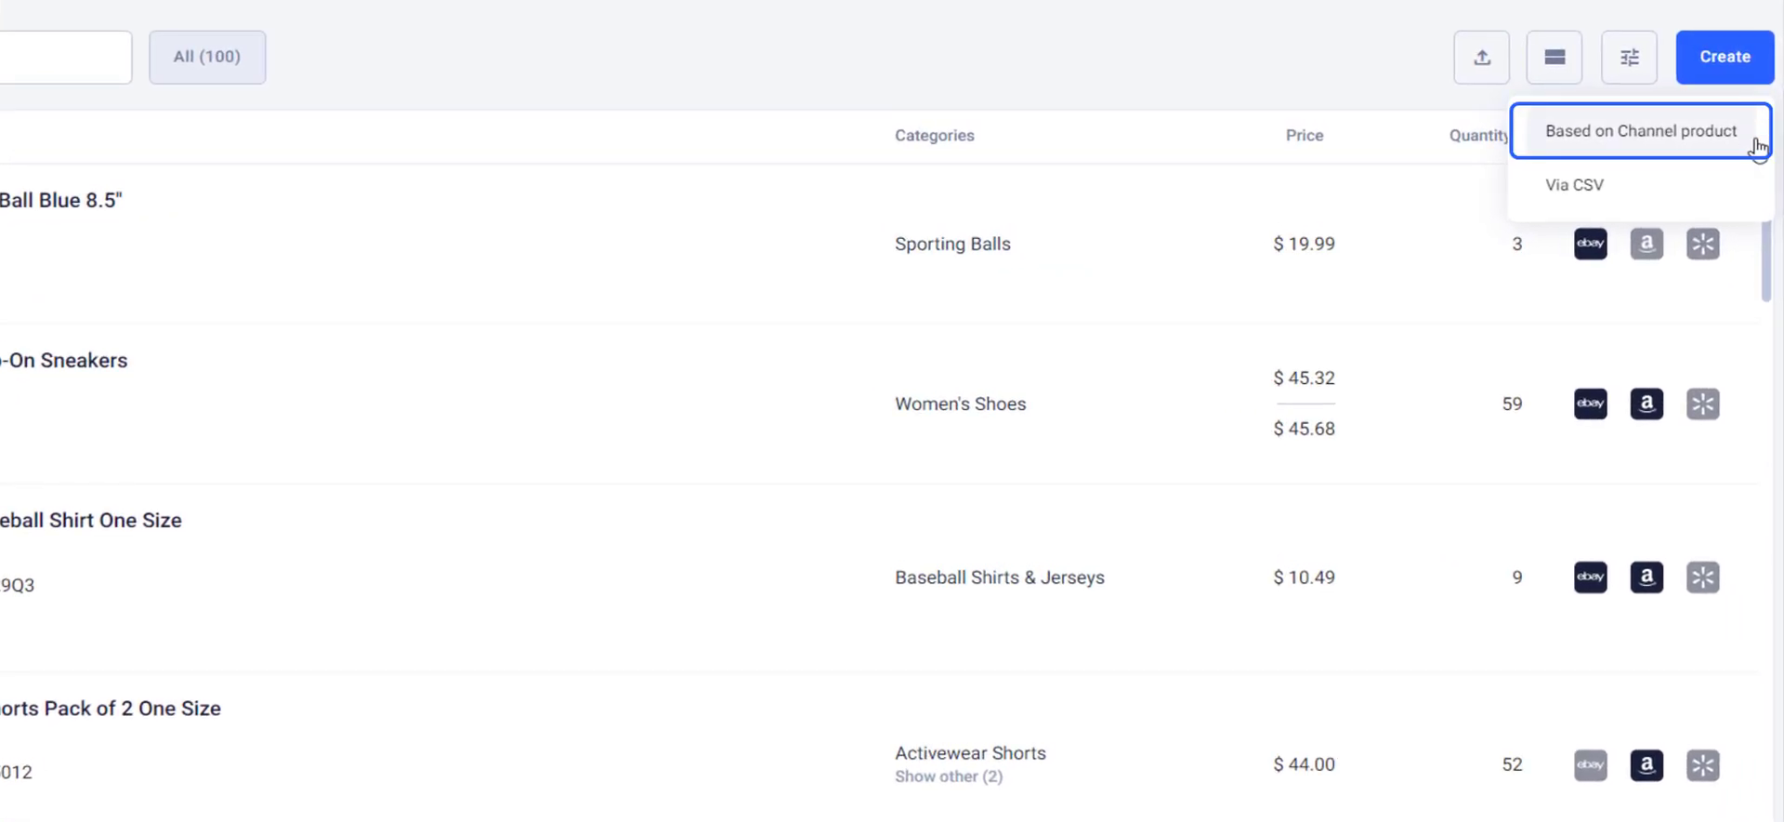
pyautogui.click(1575, 184)
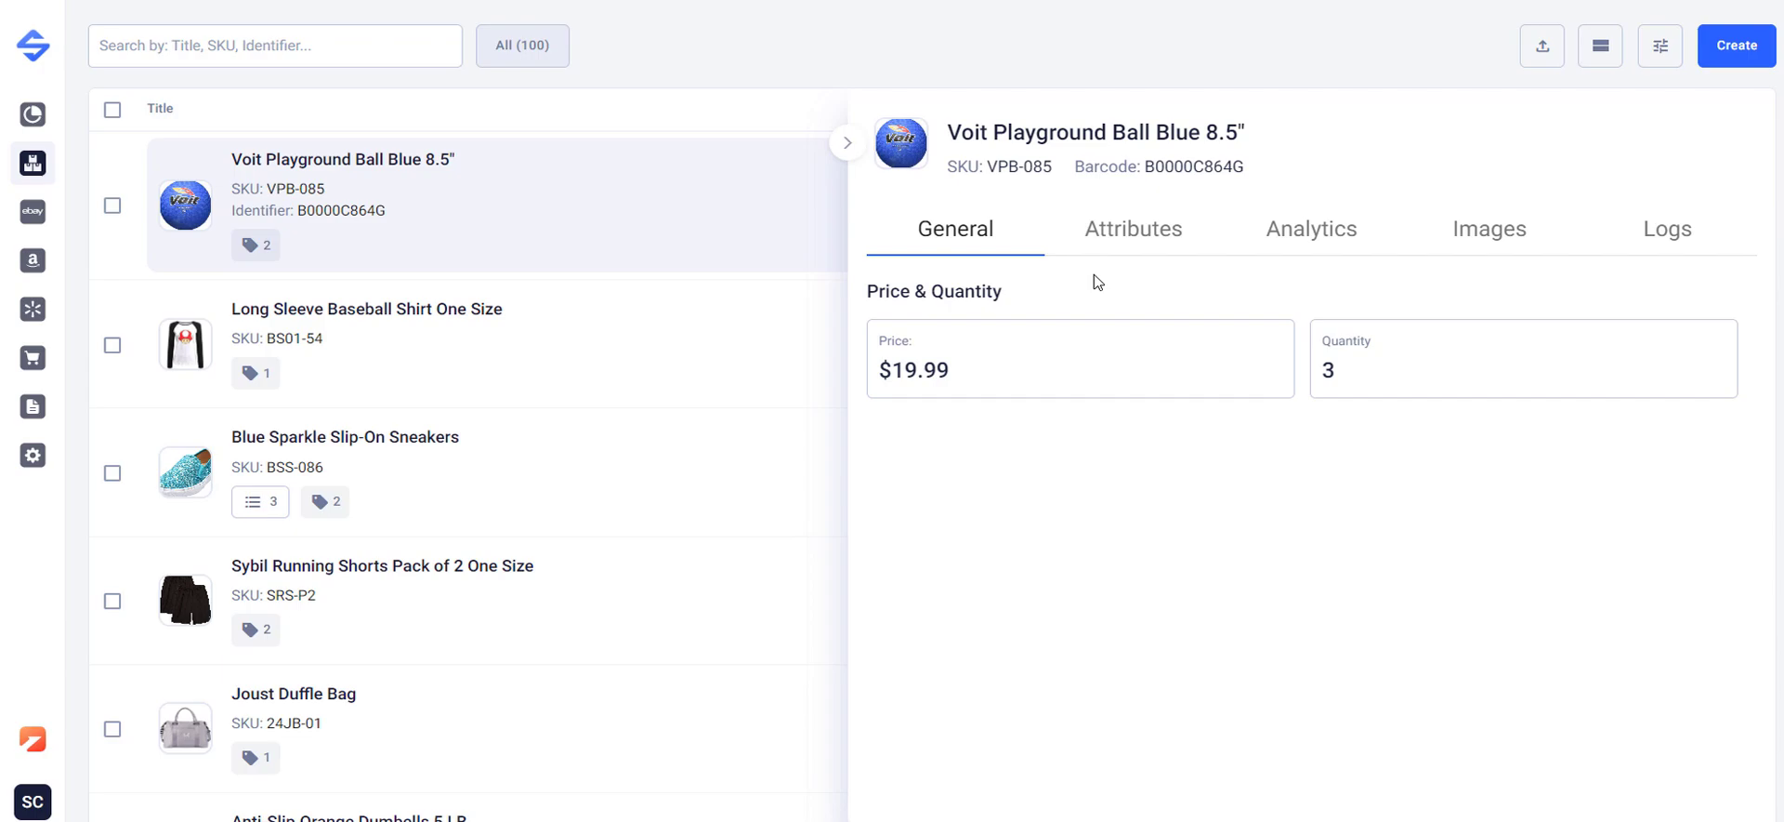
# Review the Voit Playground Ball's attributes, analytics and images.
pyautogui.click(1132, 229)
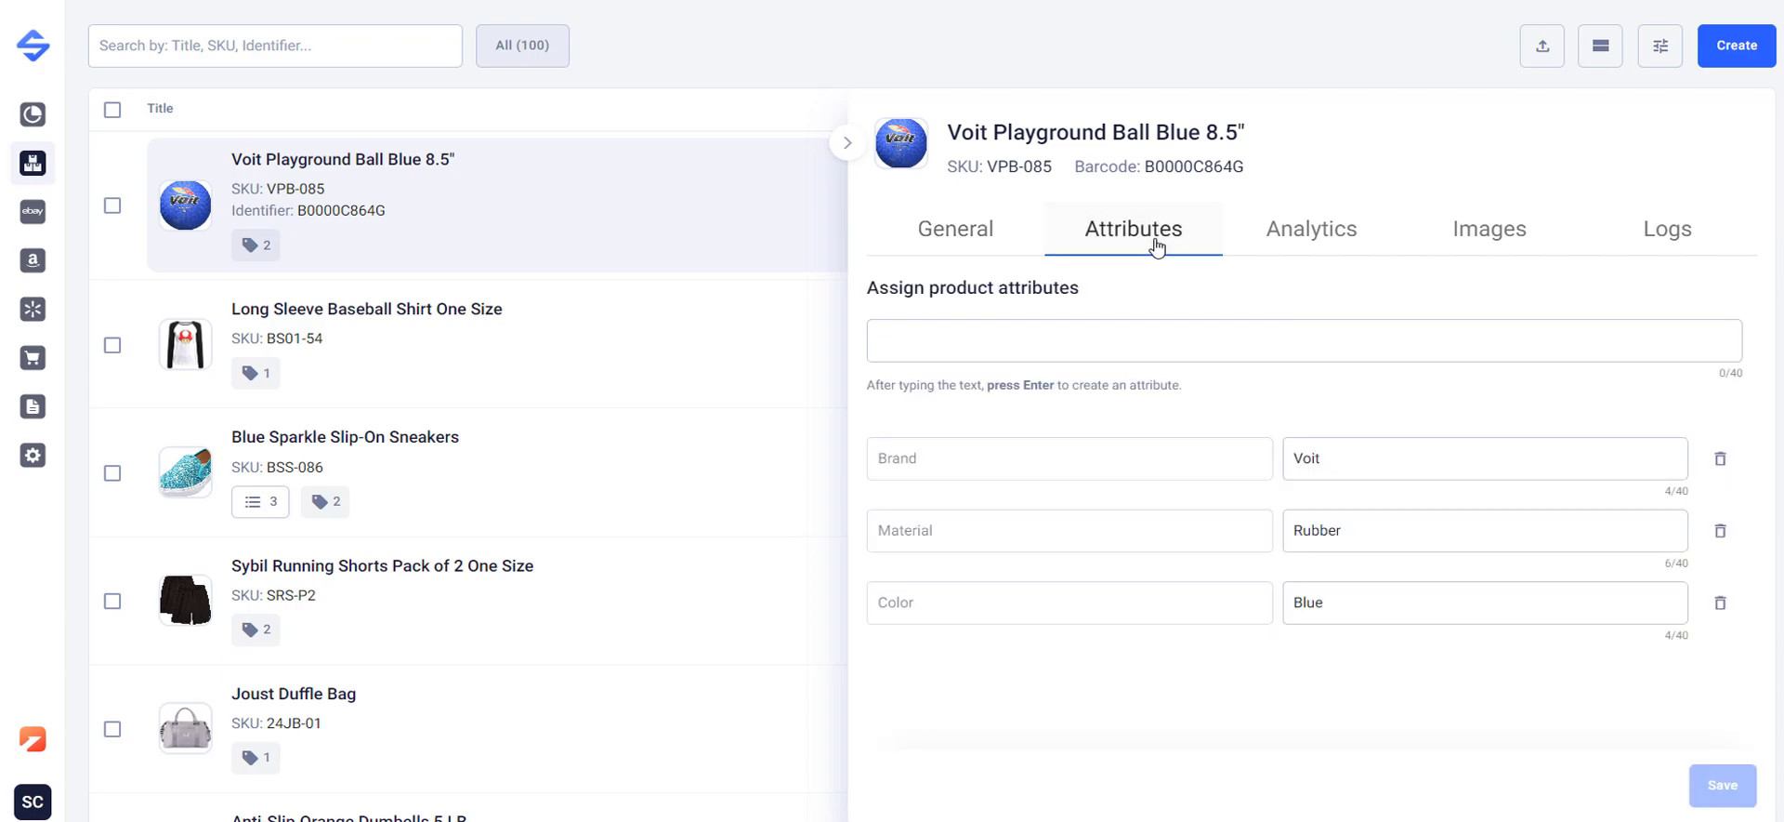
pyautogui.moveTo(1337, 256)
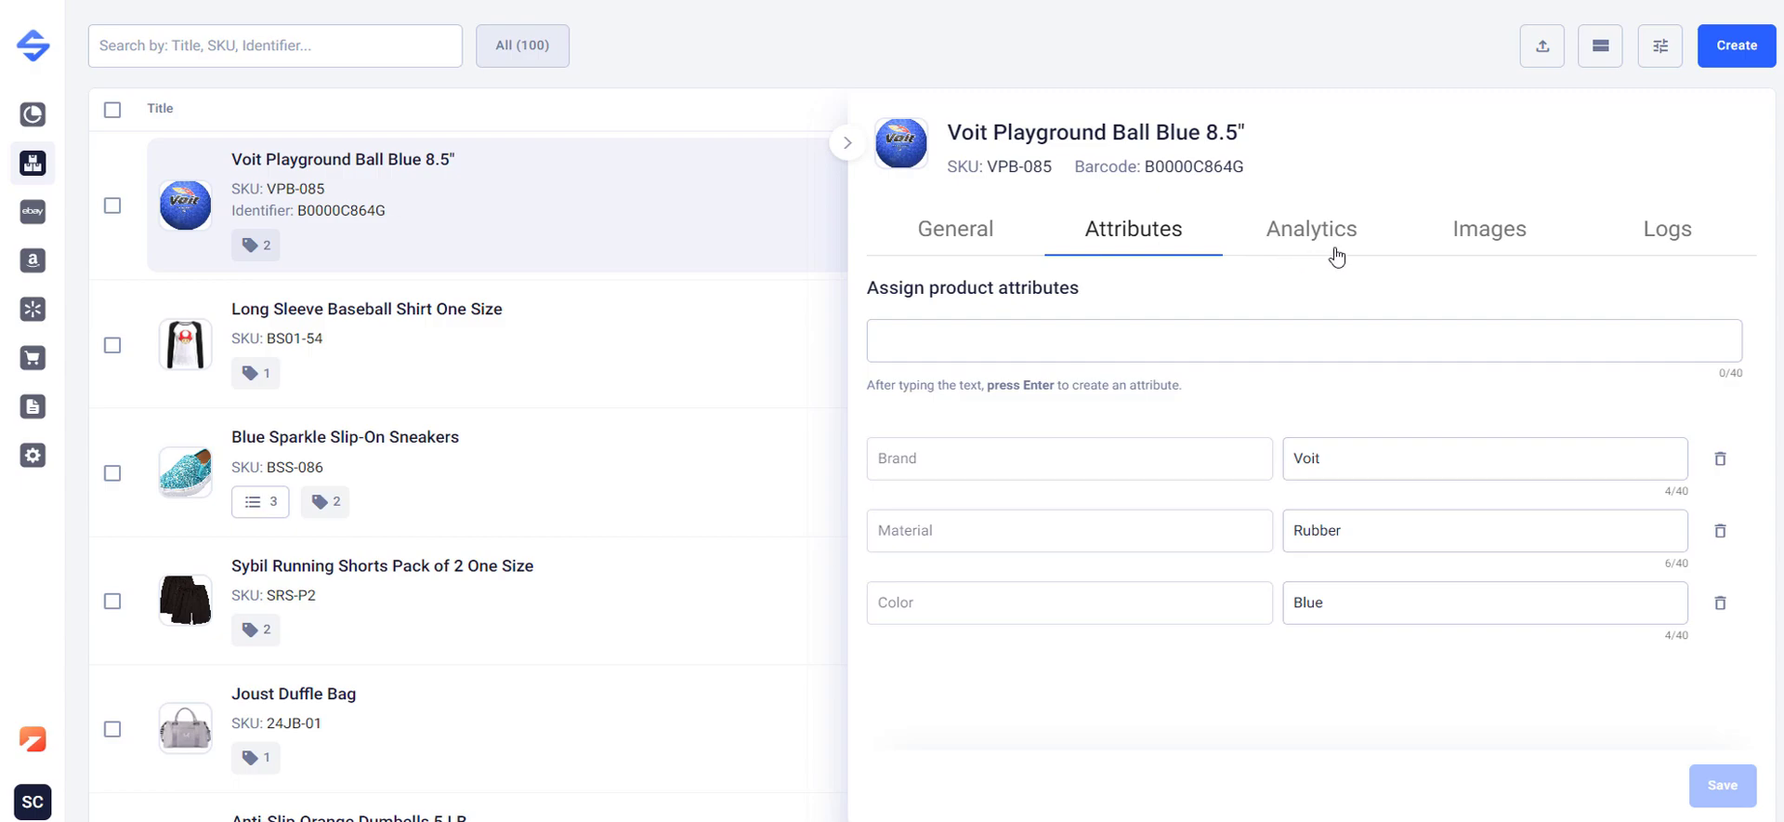
pyautogui.click(1310, 229)
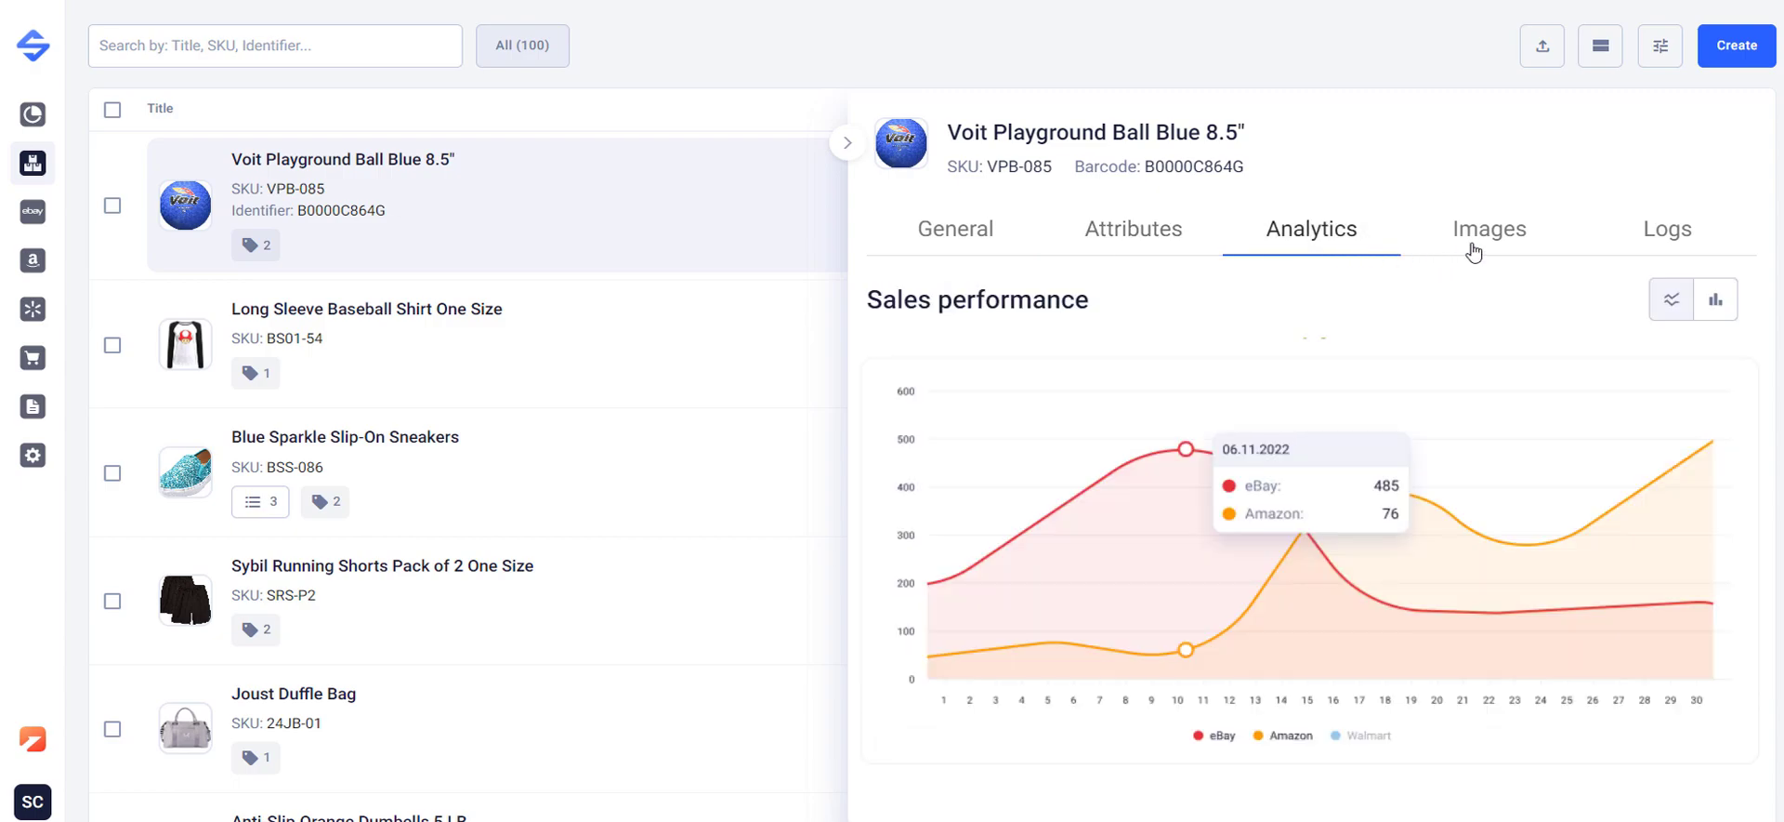
pyautogui.click(1488, 229)
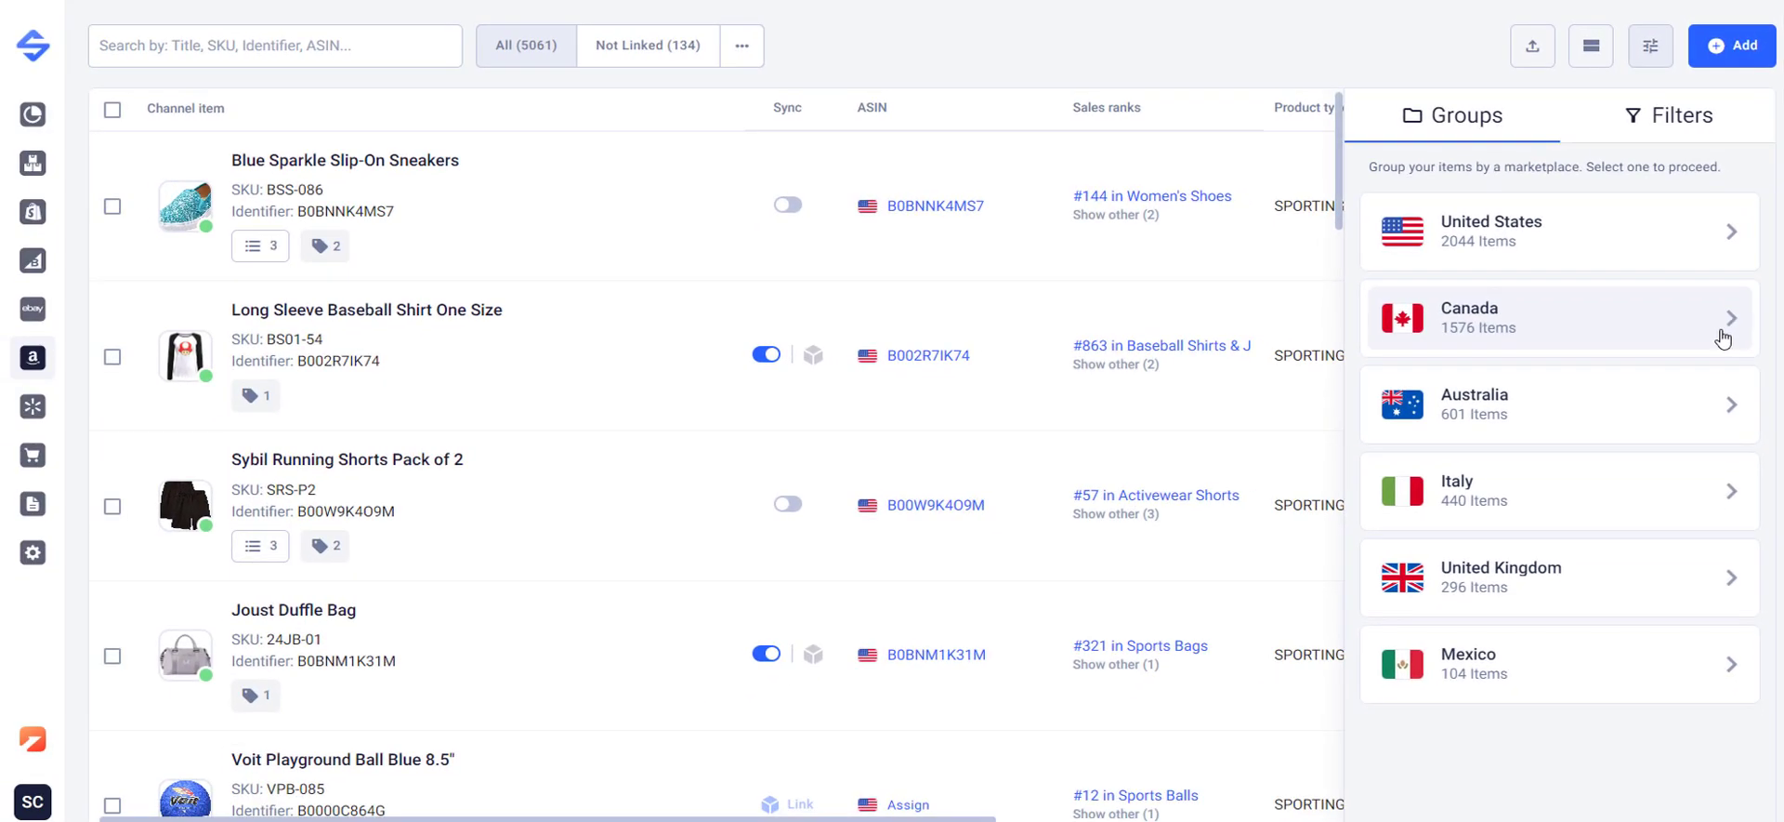
# Filter Amazon items to the 1576 Canada listings, select all and show bulk actions.
pyautogui.click(1559, 318)
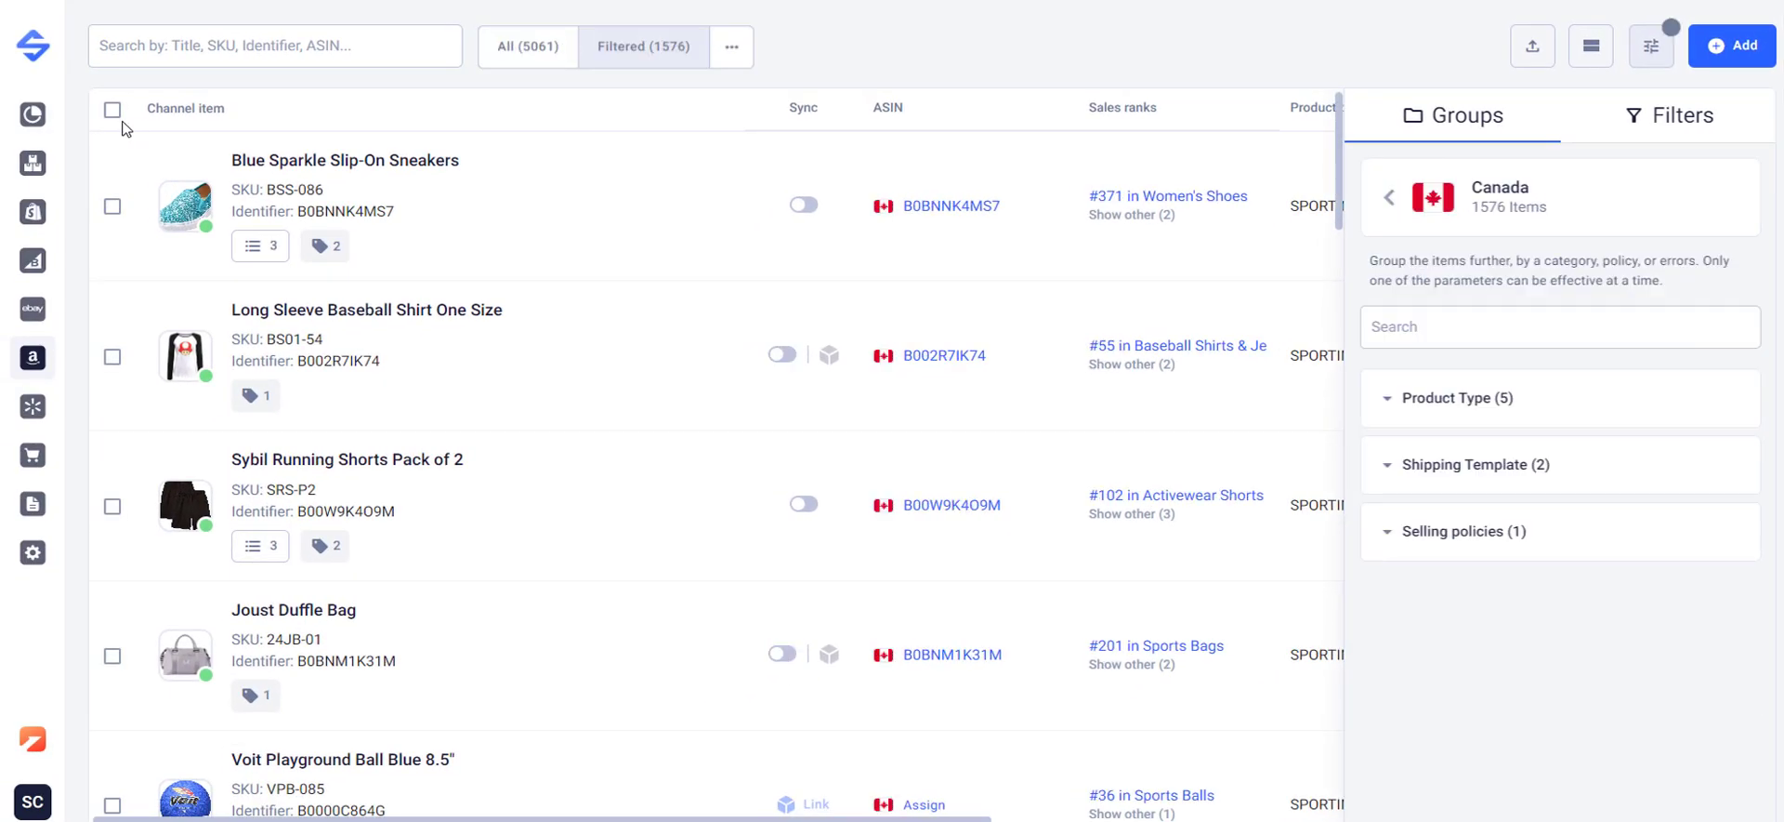
pyautogui.click(109, 110)
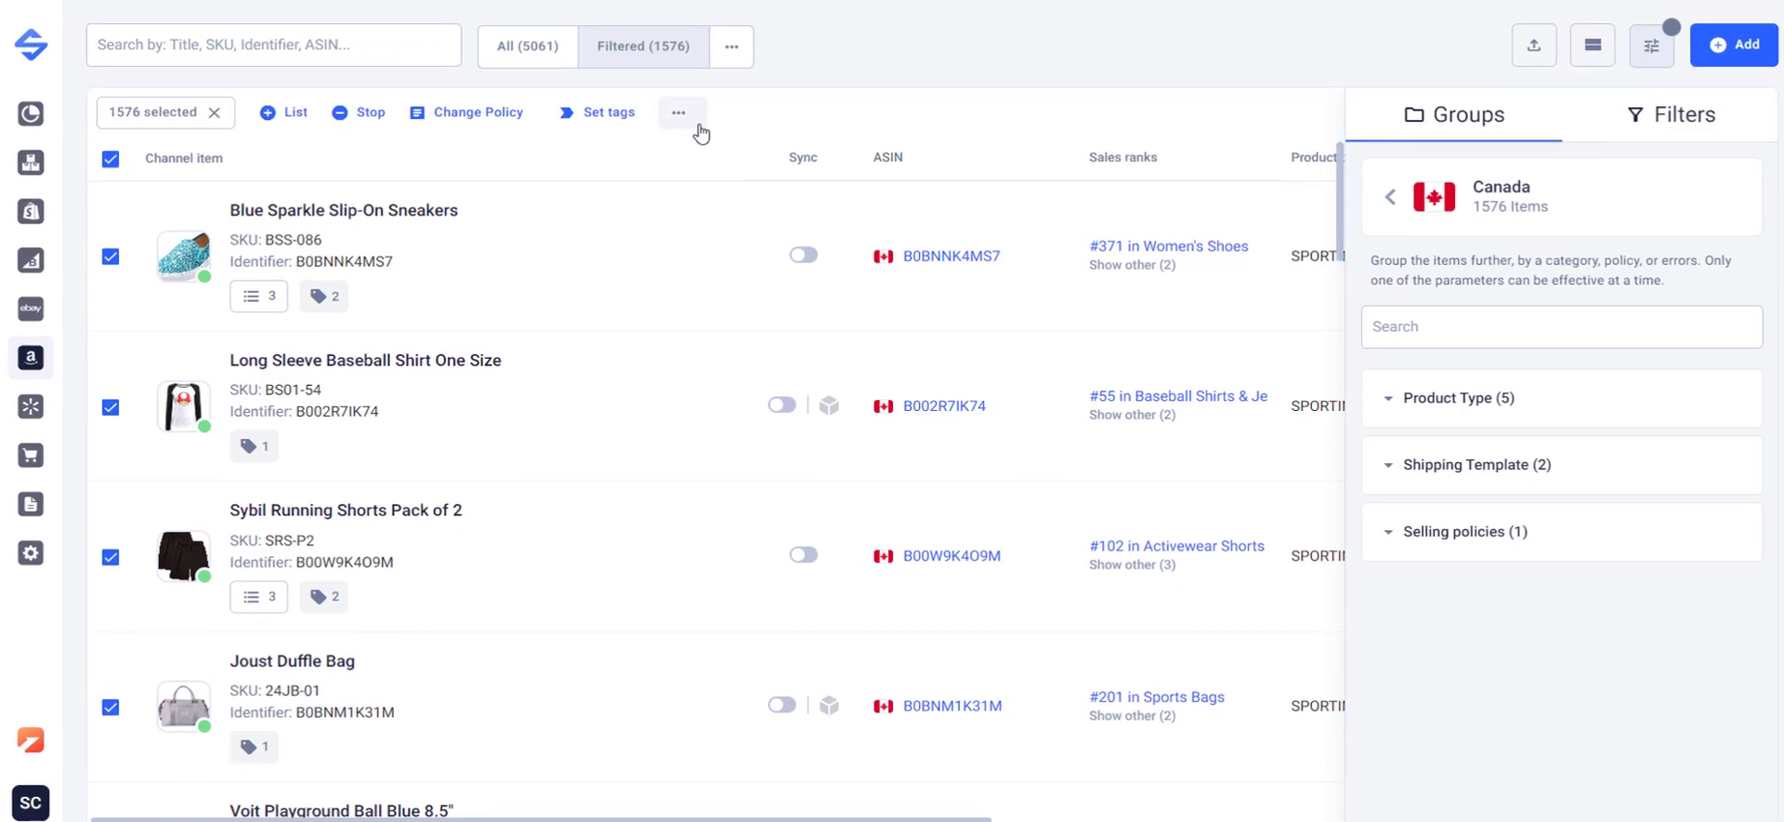
pyautogui.click(680, 112)
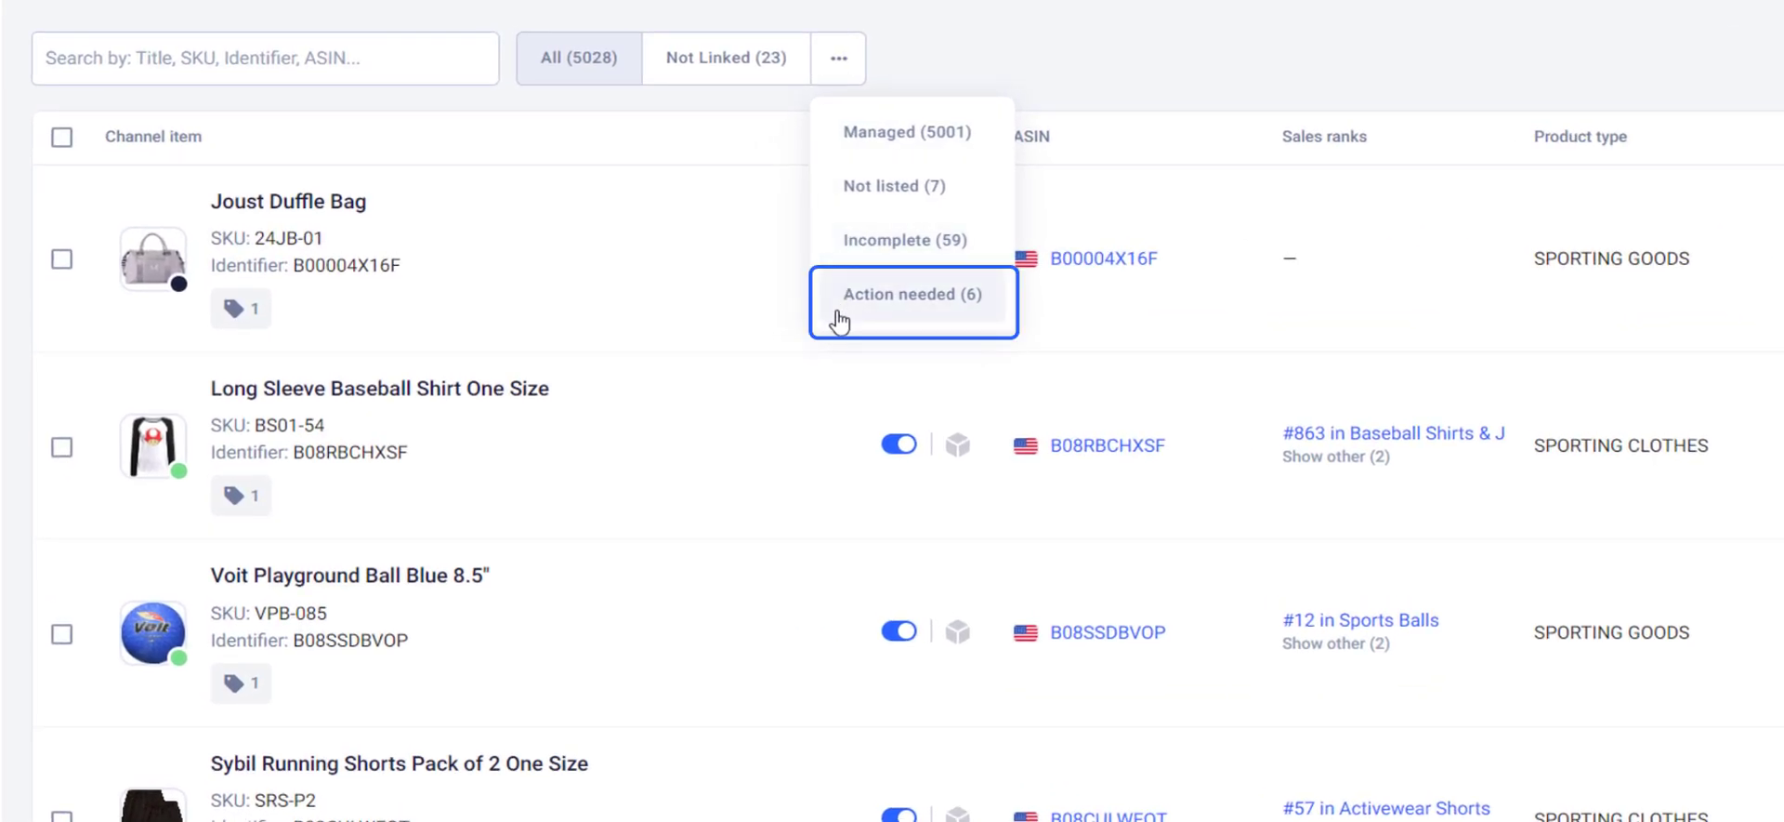
# Filter to the six Action needed items and read the Rectangle Sunglasses warning.
pyautogui.click(913, 293)
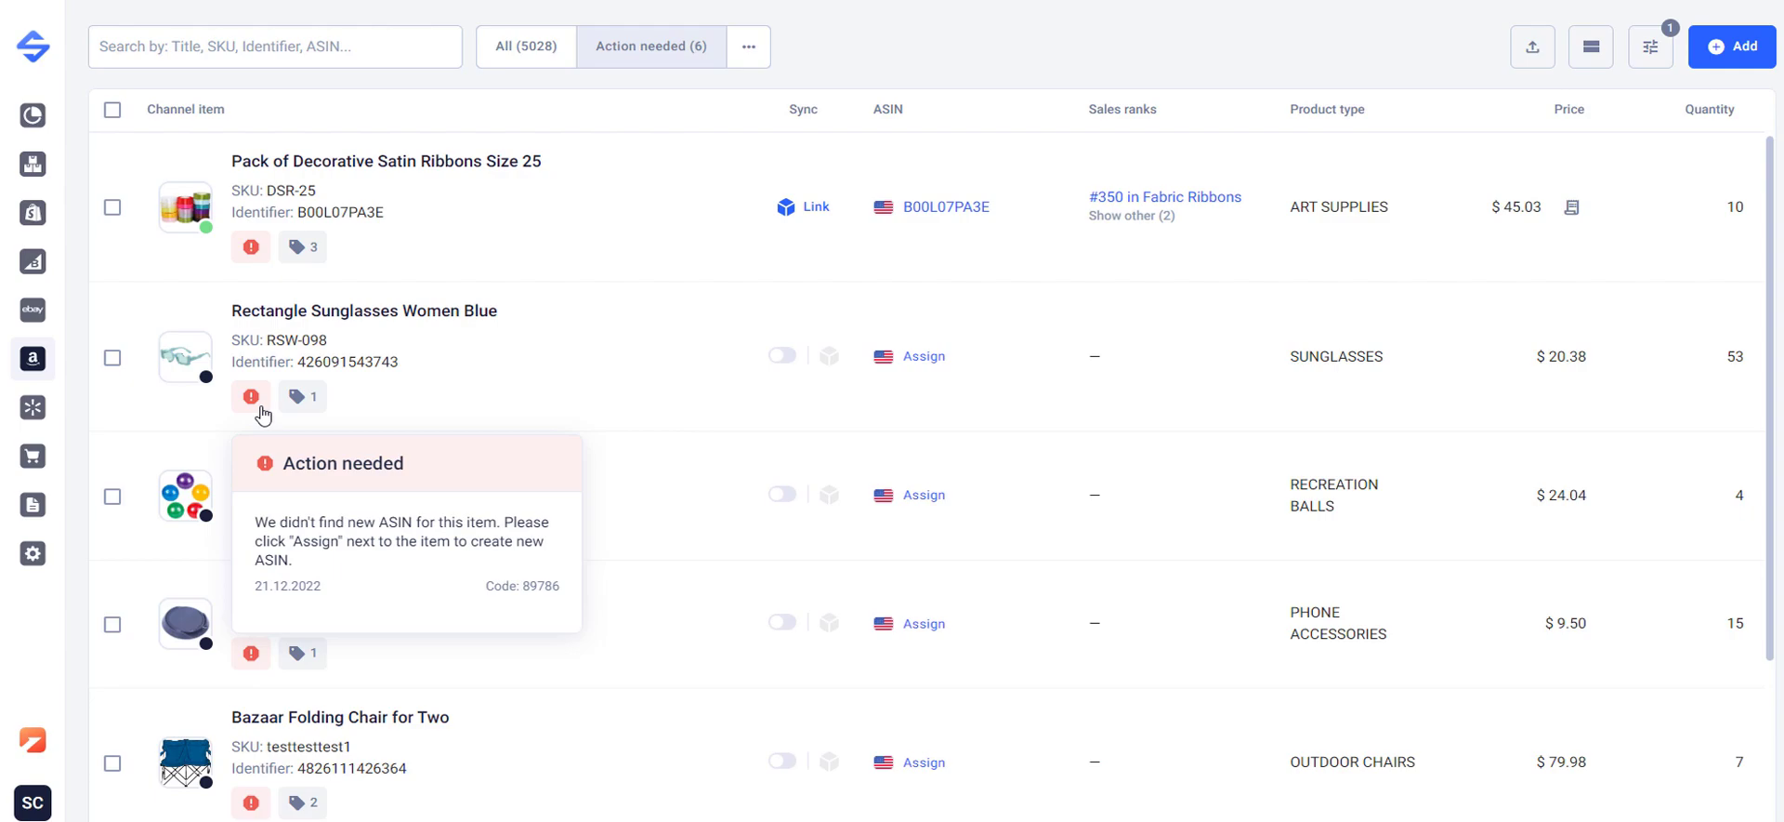
pyautogui.click(32, 407)
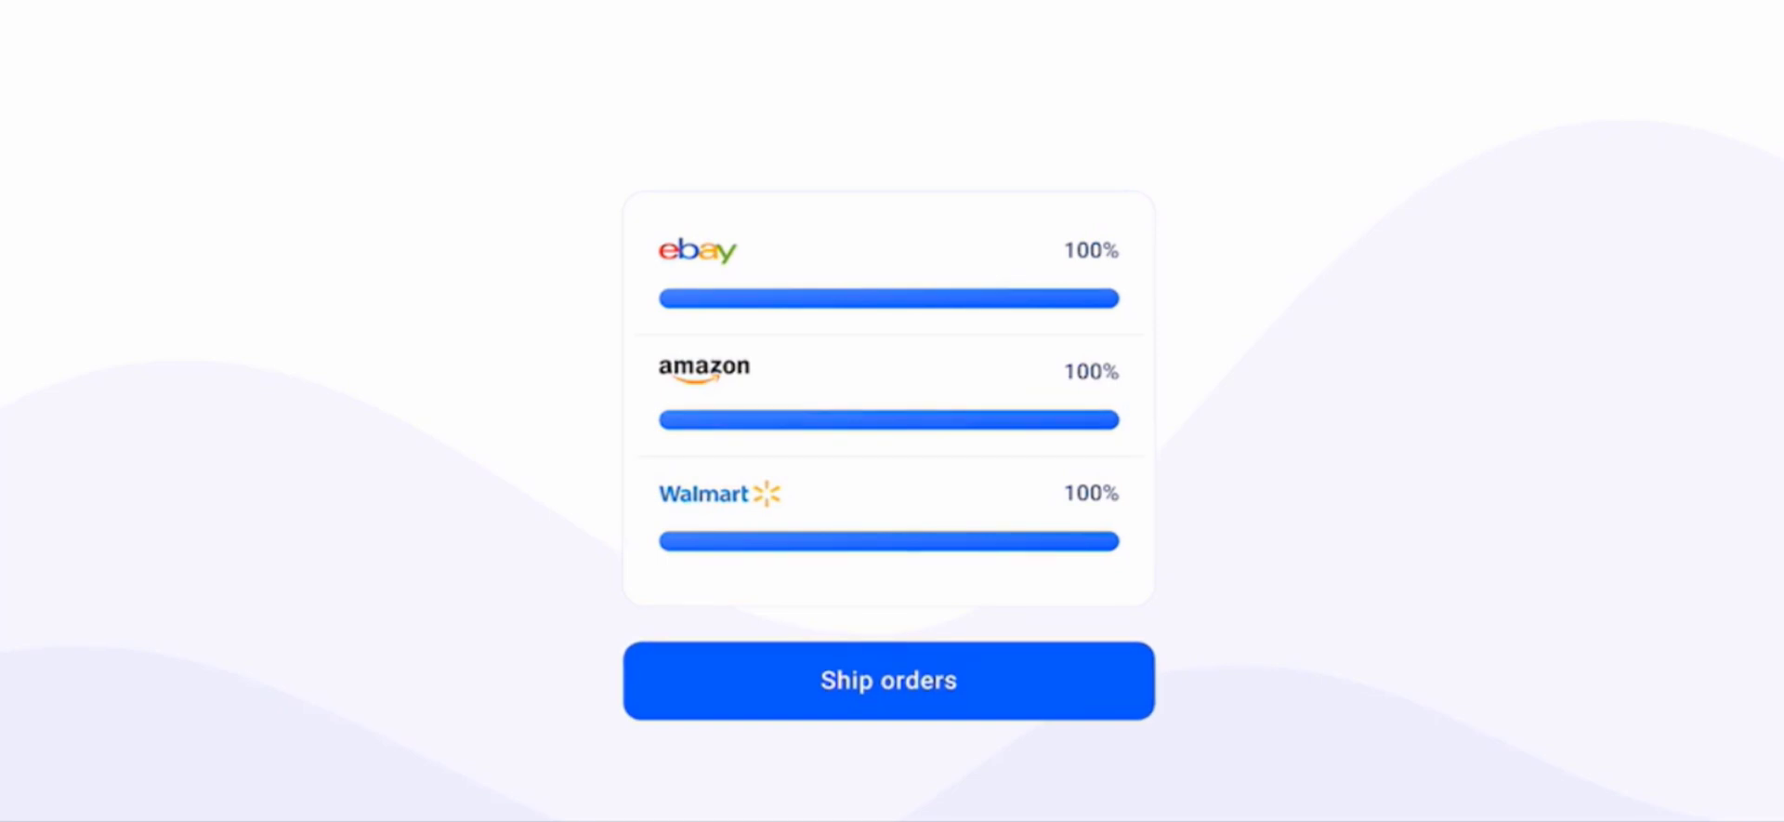
# Filter to the 12 unshipped orders, sort by ship-by date, then go to Logs.
pyautogui.click(888, 678)
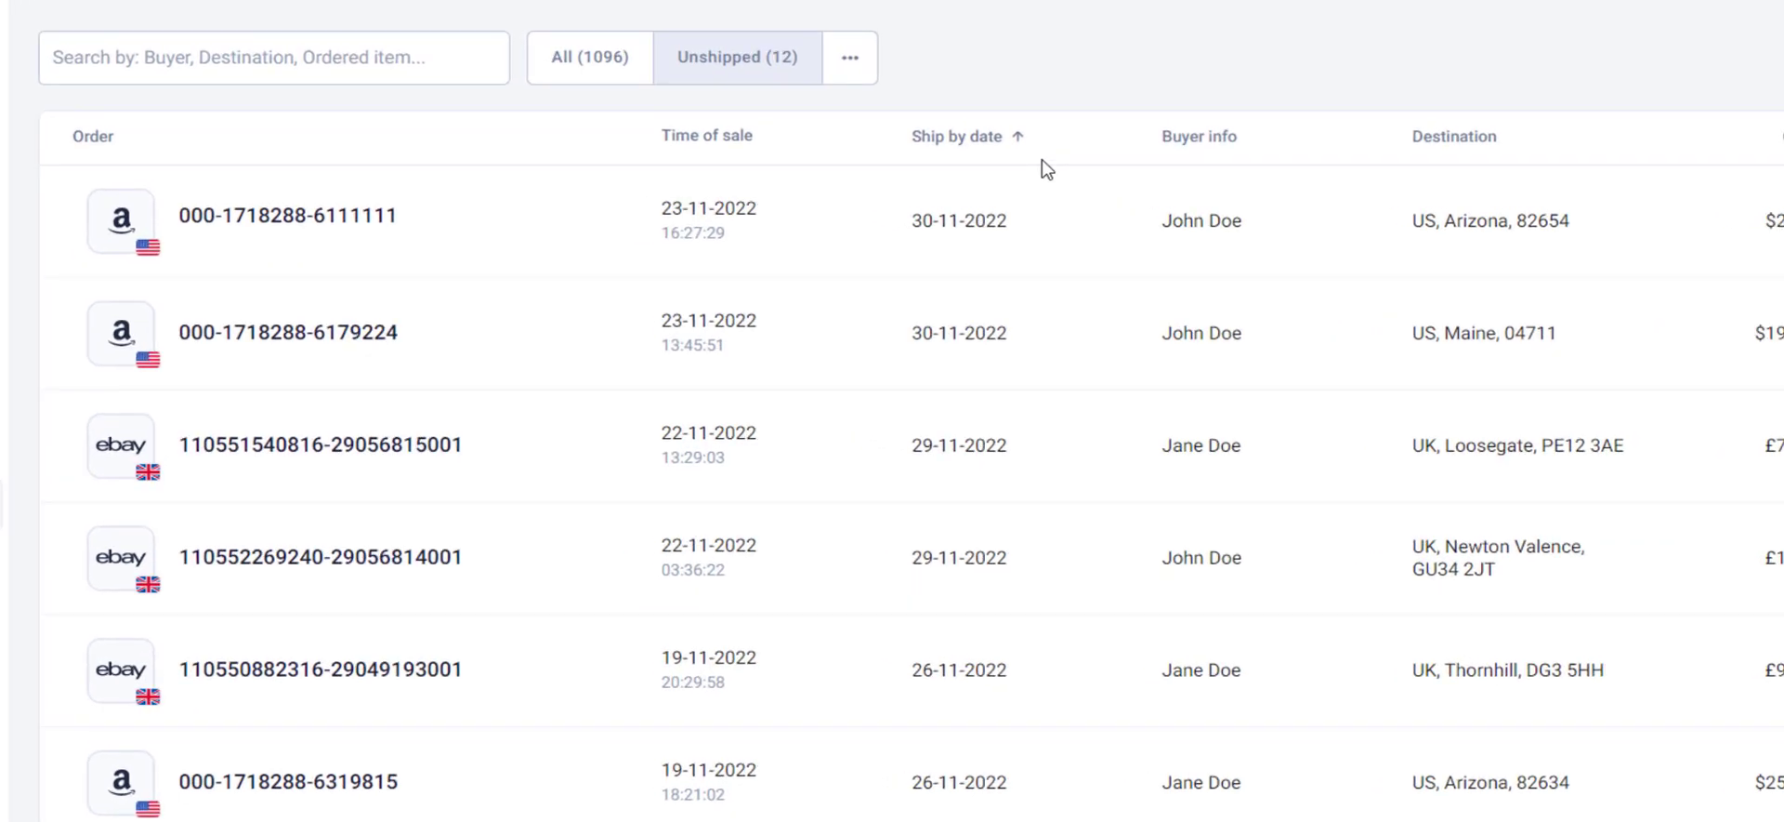
pyautogui.click(959, 136)
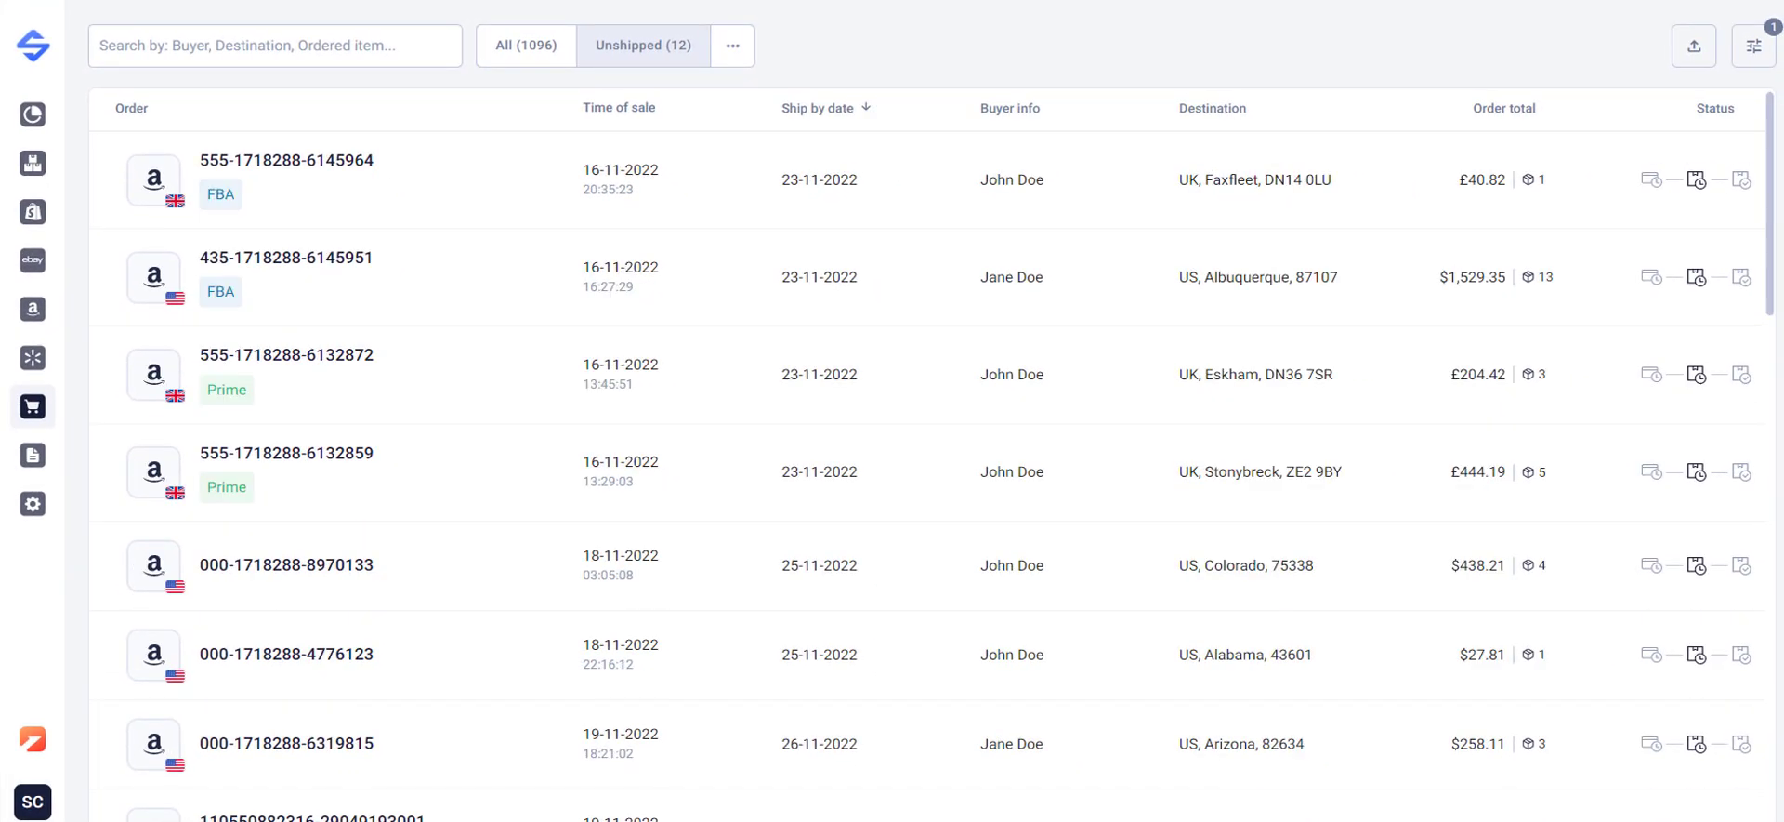
pyautogui.click(31, 503)
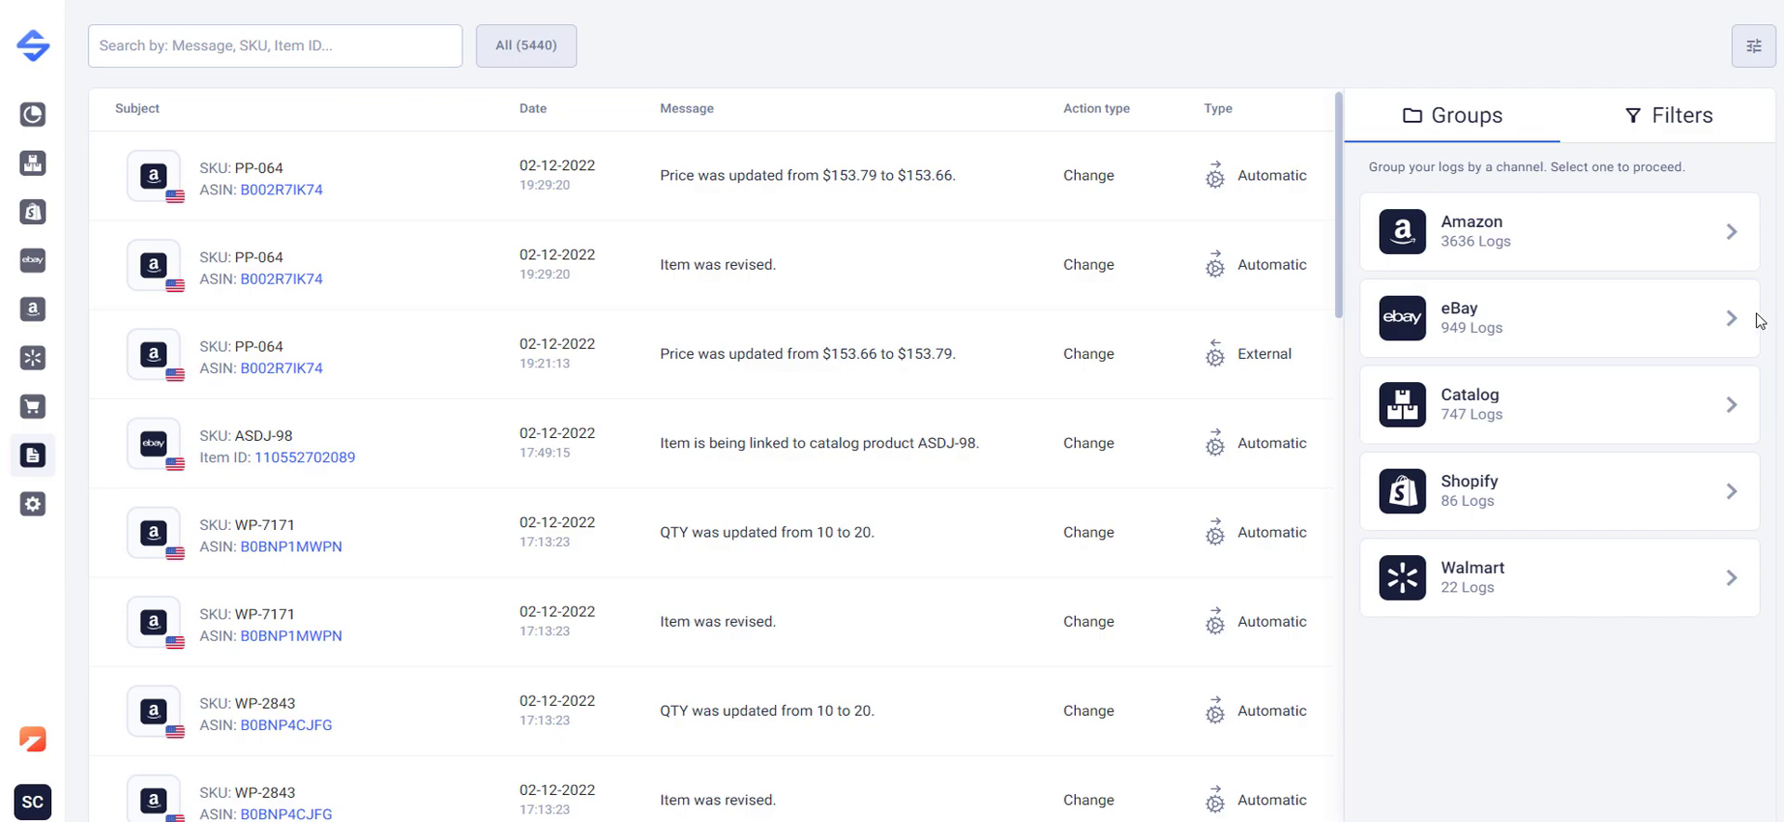
# Narrow the activity logs to eBay's 949 entries.
pyautogui.click(1558, 318)
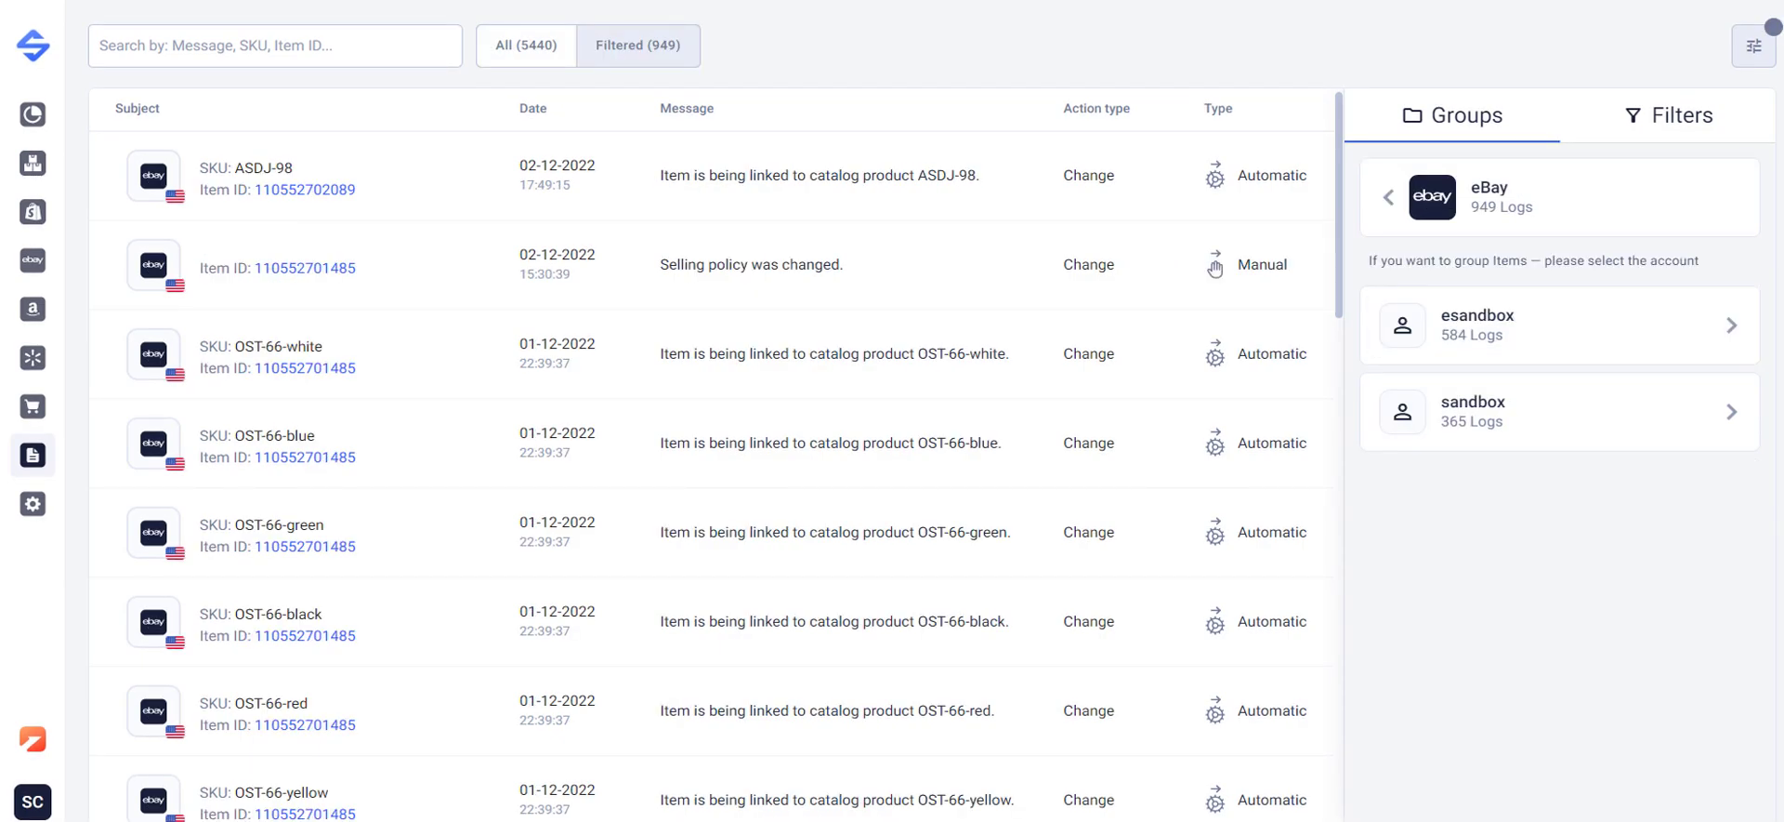
# View the dashboard's orders chart, shipping counts and Products statistics.
pyautogui.click(28, 100)
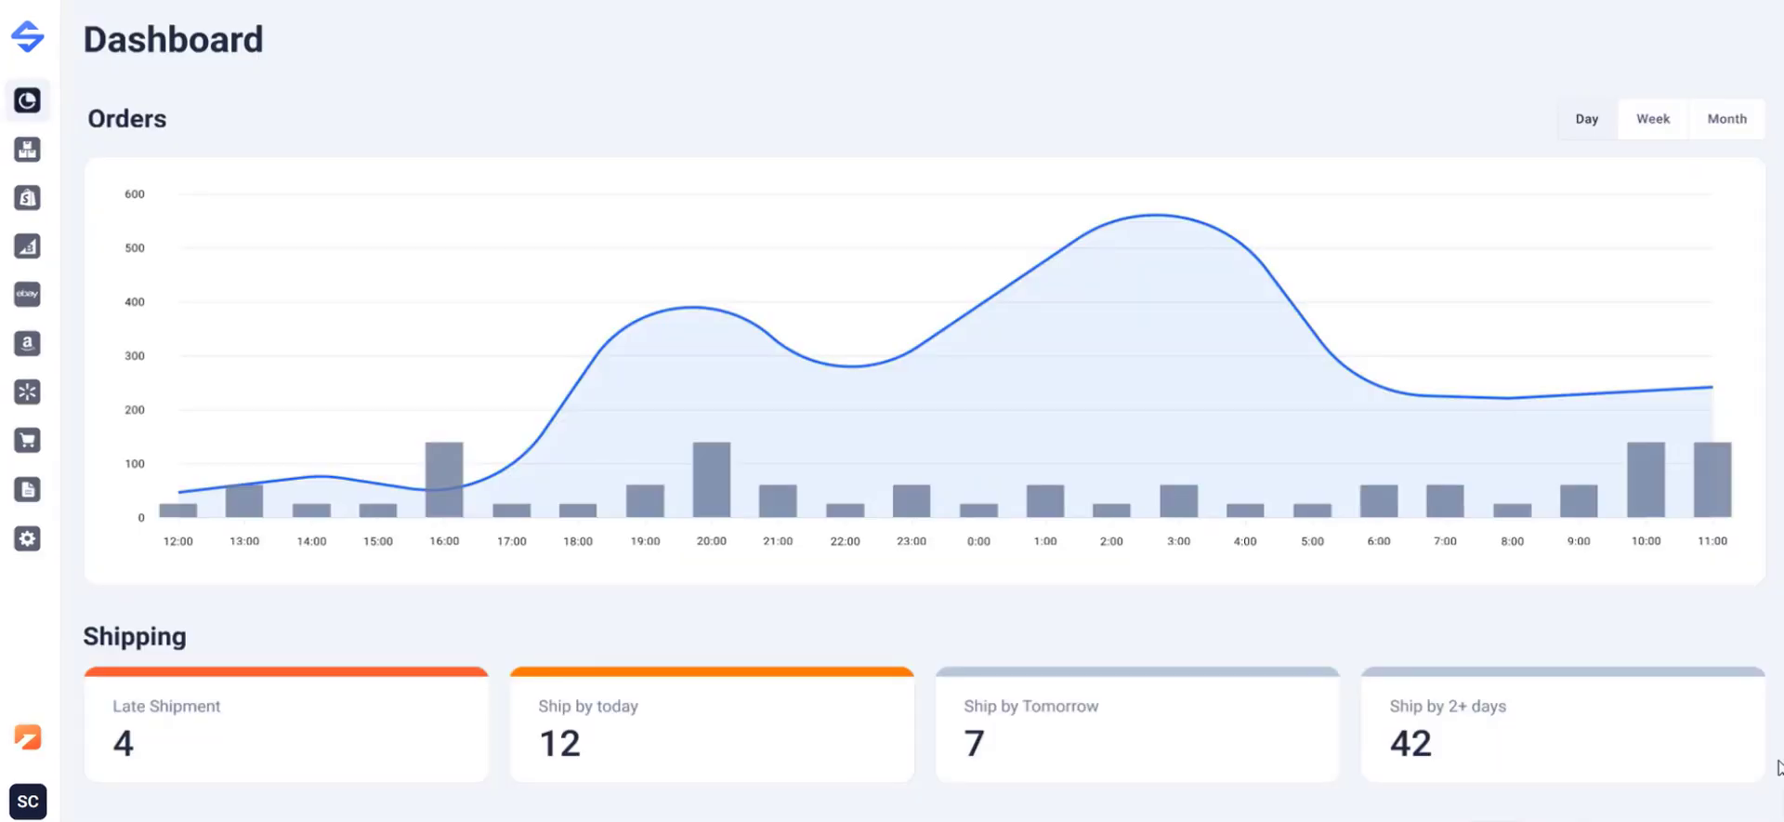
pyautogui.scroll(-3)
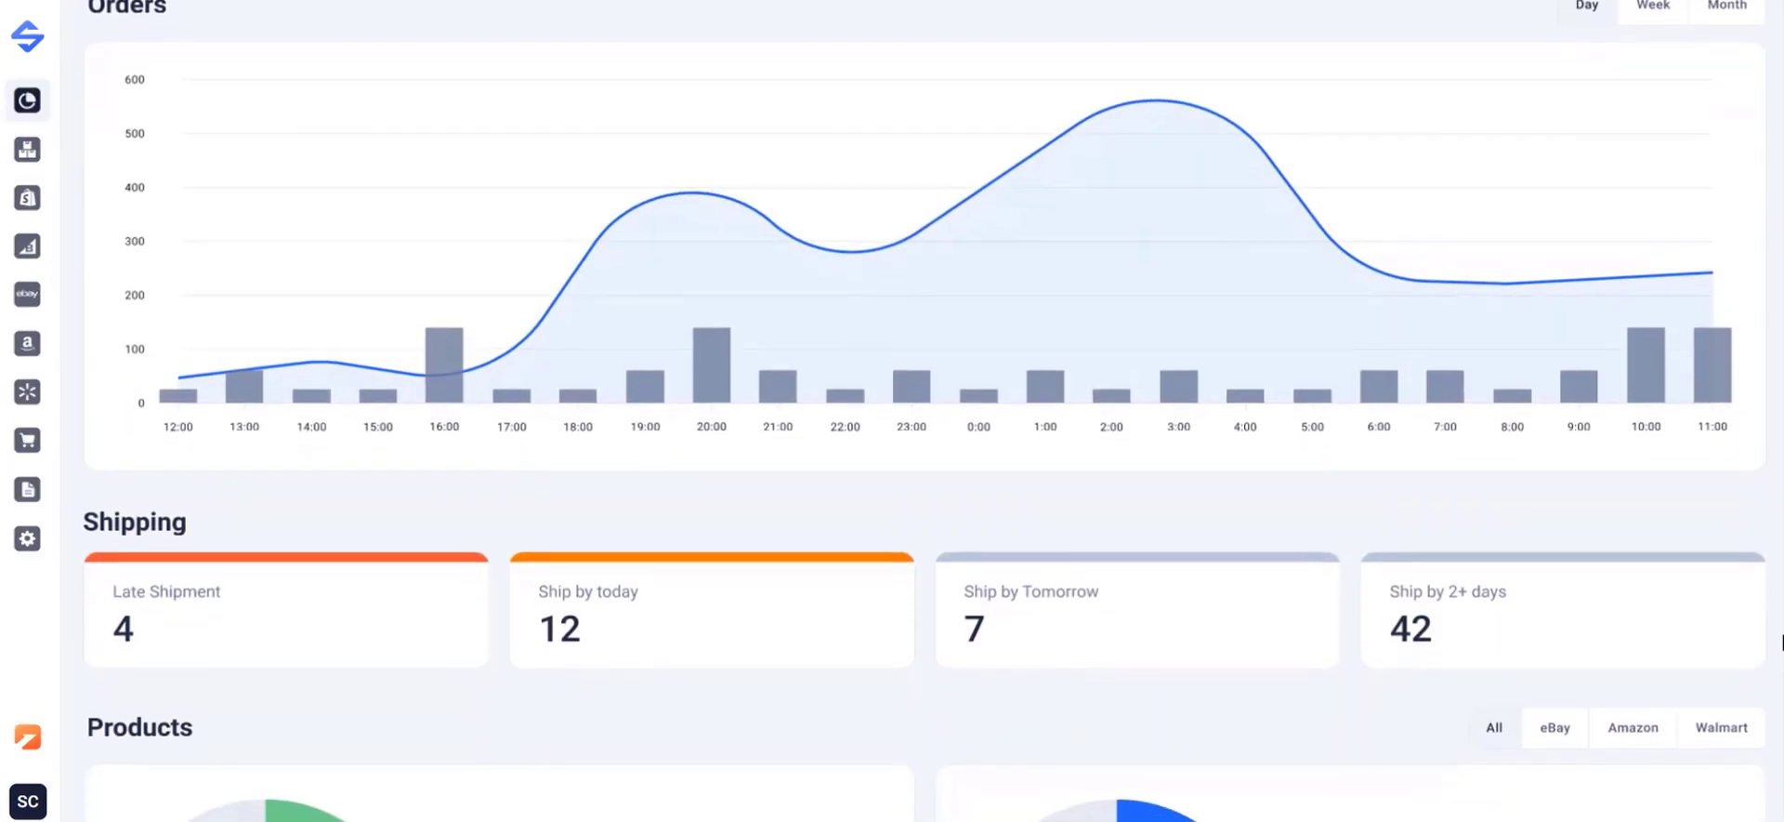
pyautogui.scroll(-3)
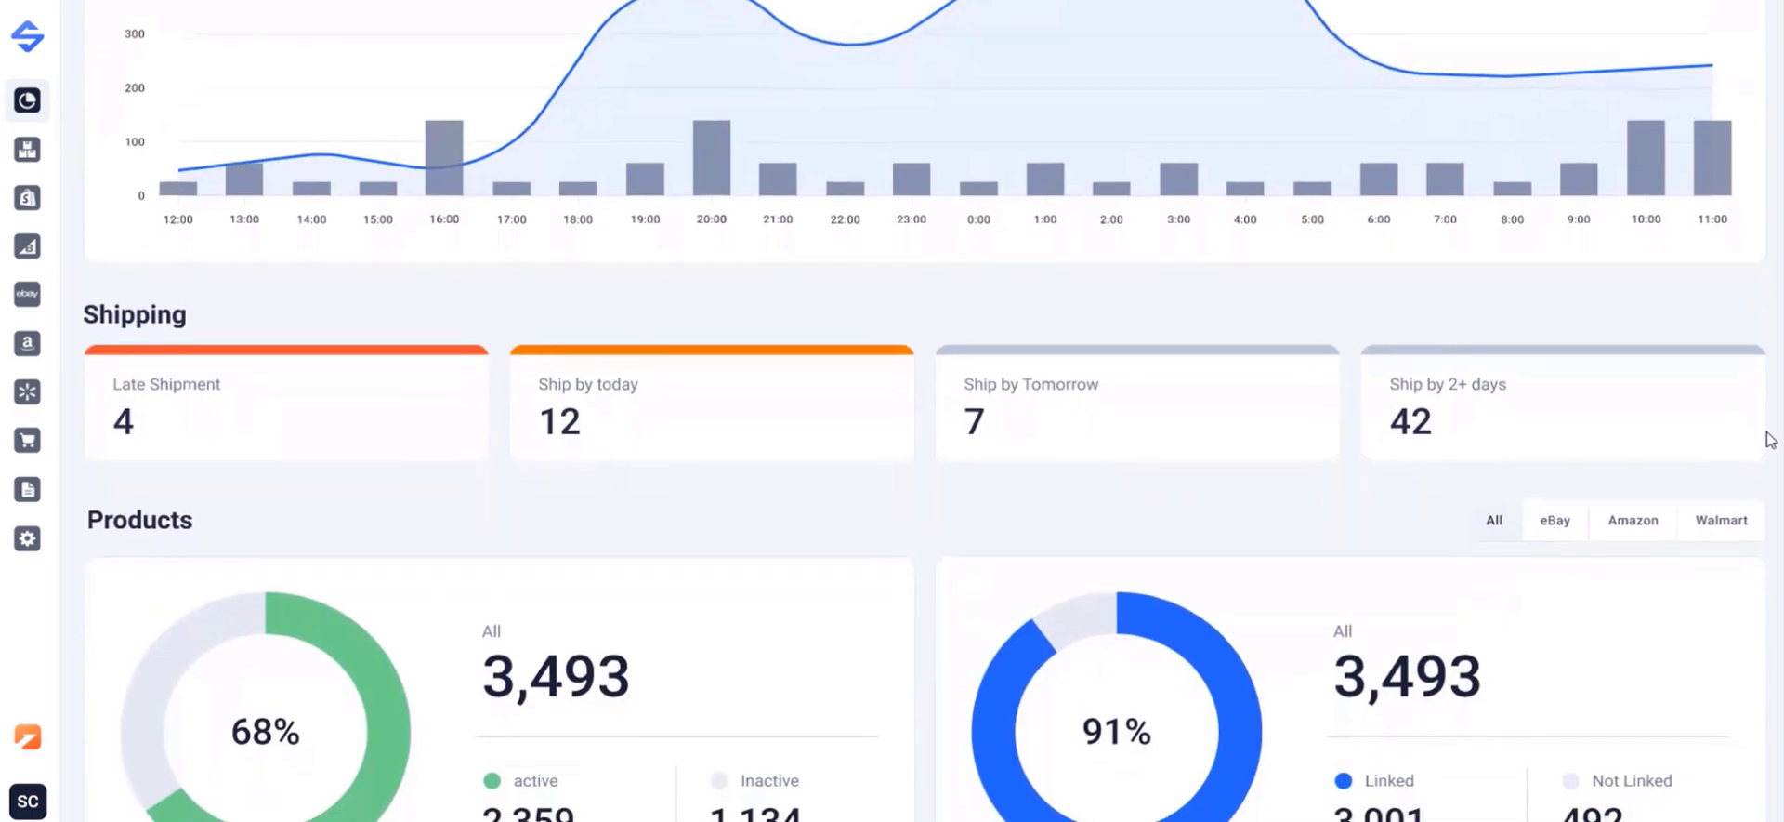